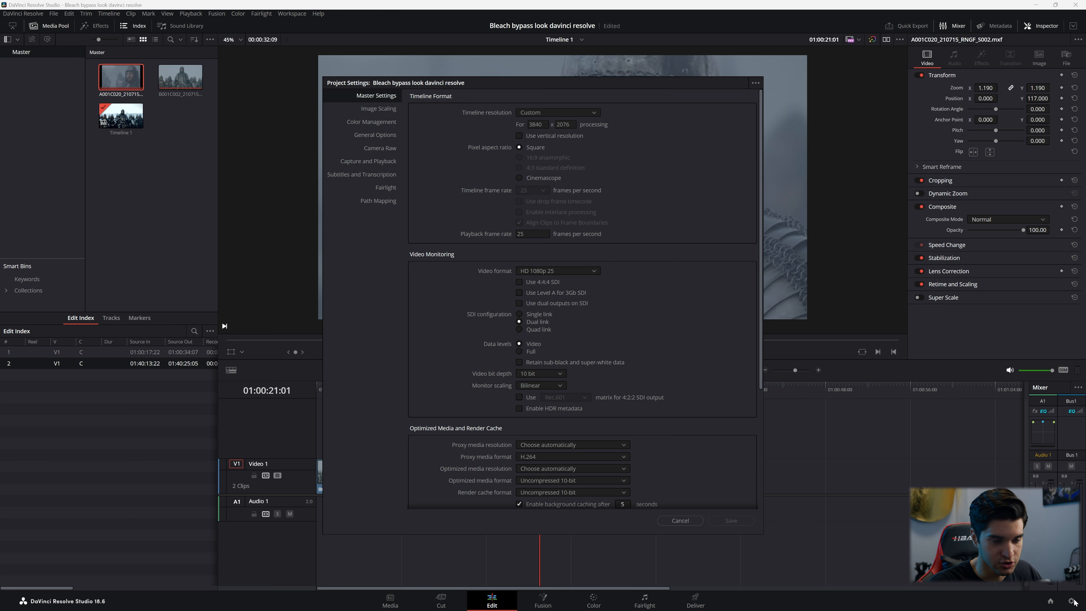
Review Color Management (DaVinci YRGB, Rec.709) in Project Settings and cancel without changes.
left_click(371, 122)
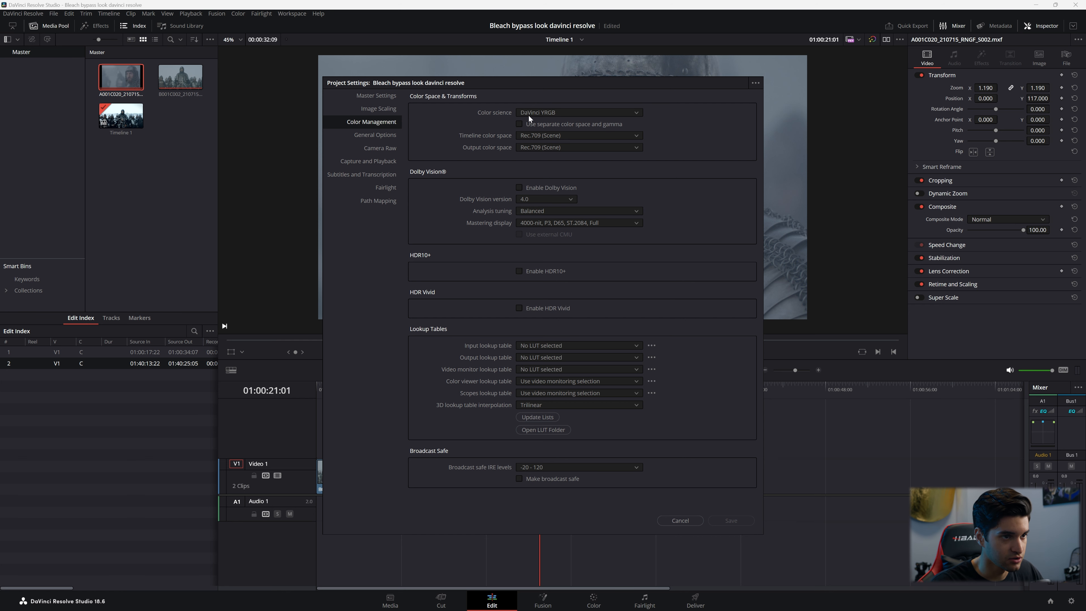
mouse_move(679, 521)
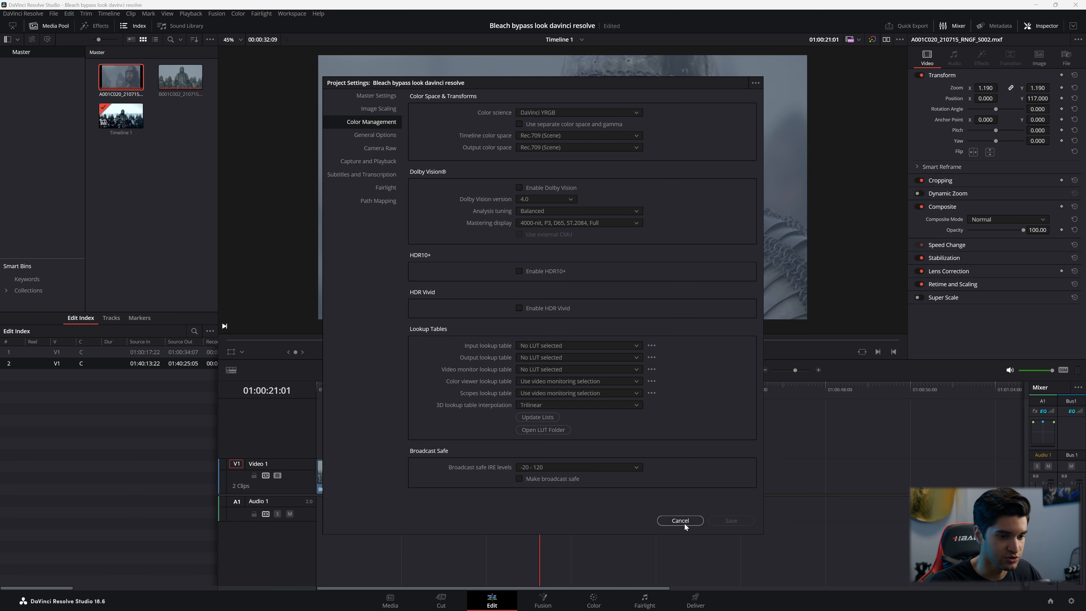
left_click(679, 520)
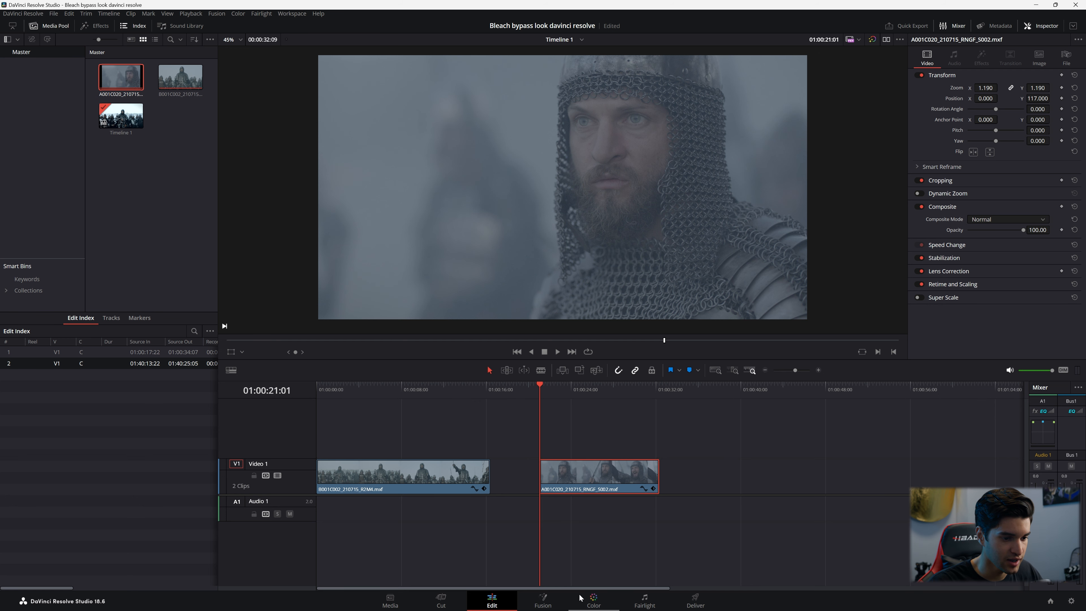
On the Color page, grade node 01 with lift -0.12 and gain 1.81 on the knight shot.
left_click(593, 600)
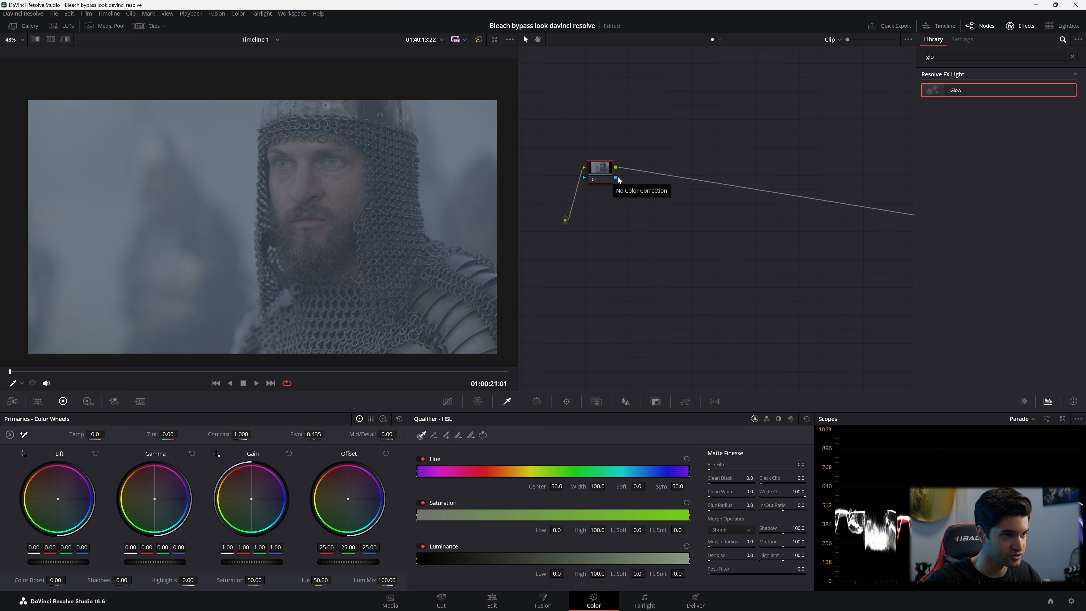
left_click(1073, 56)
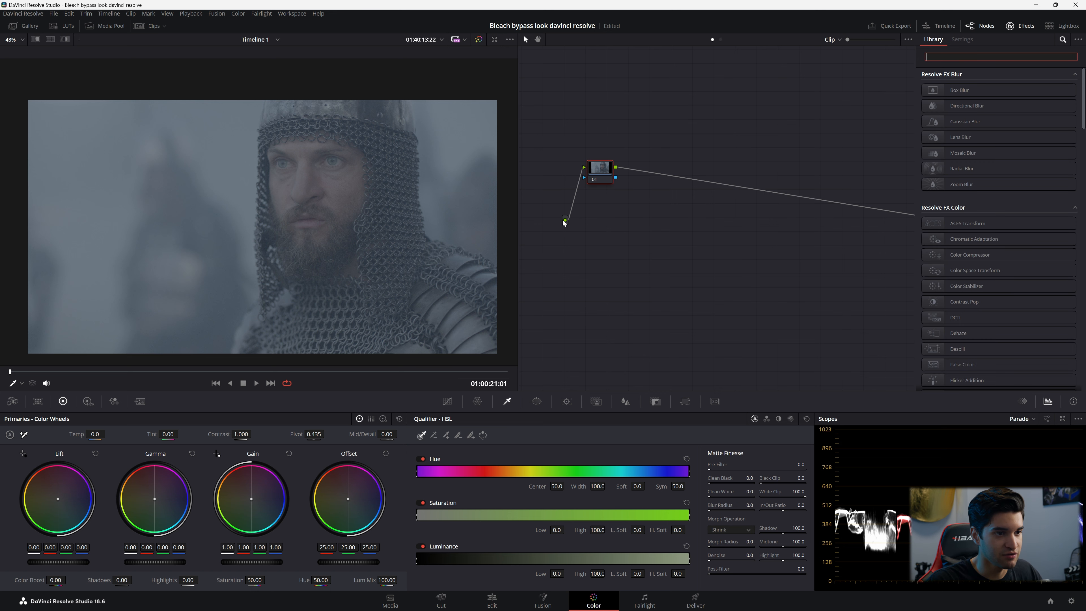
left_click_drag(599, 169, 565, 223)
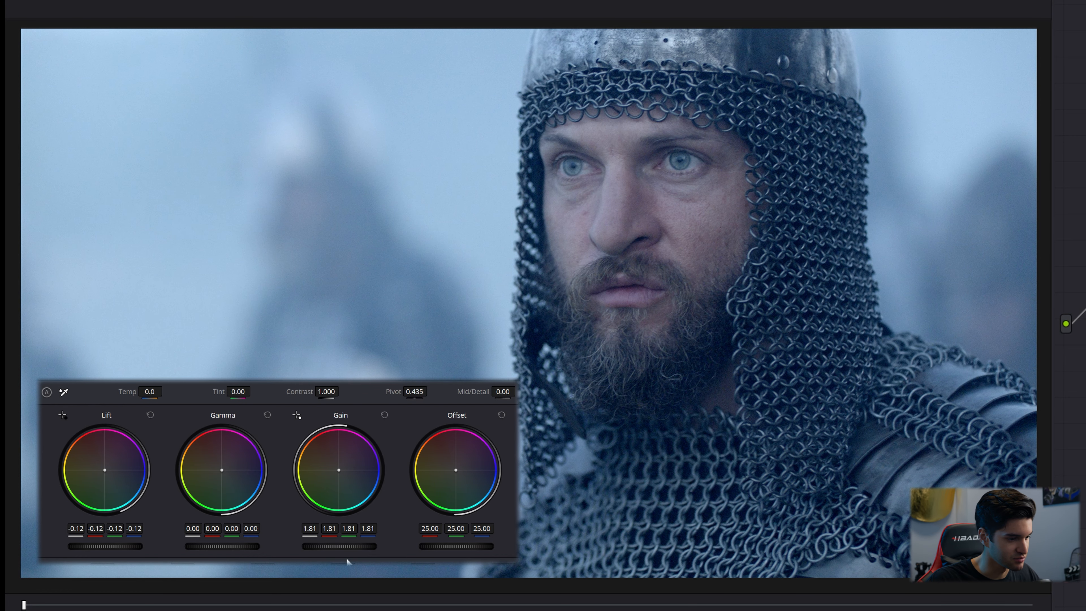
left_click_drag(339, 547, 347, 547)
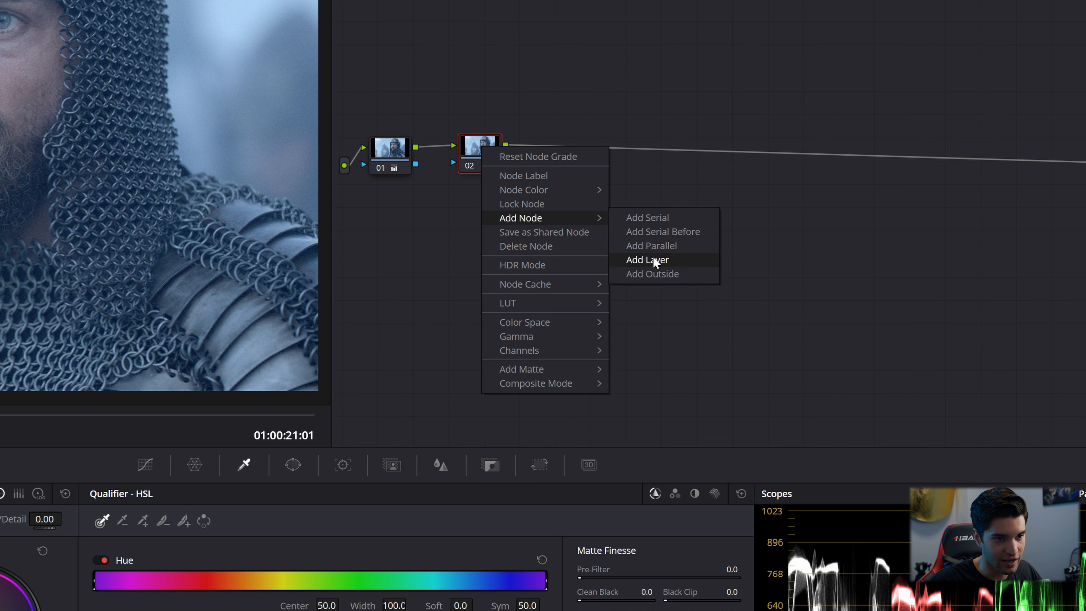
Add a layer node beside node 02 feeding a mixer and a node labelled LOOK.
left_click(647, 260)
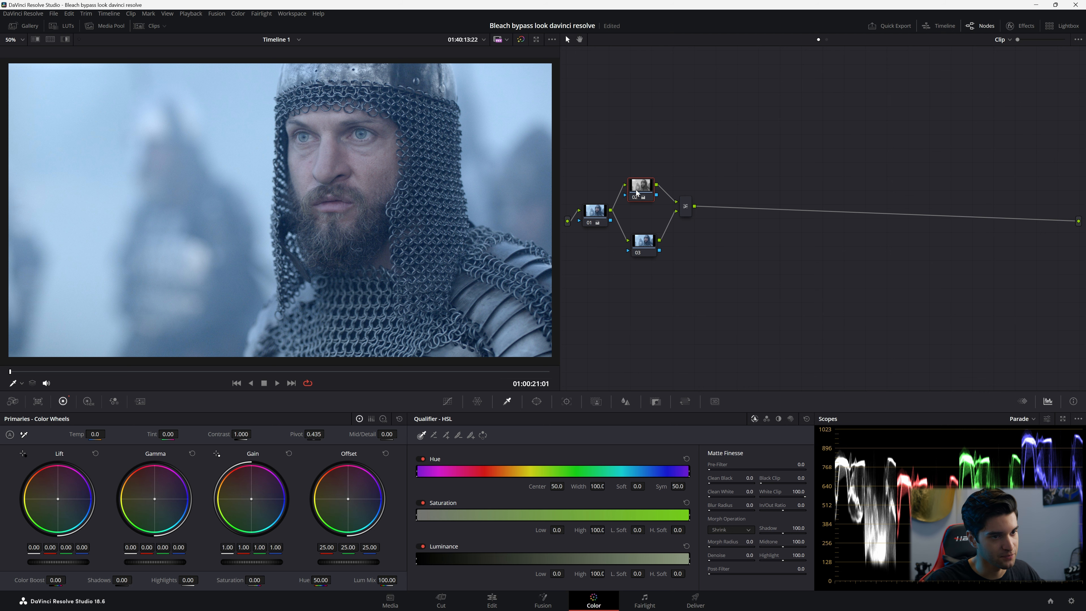
right_click(685, 205)
type("LOOK")
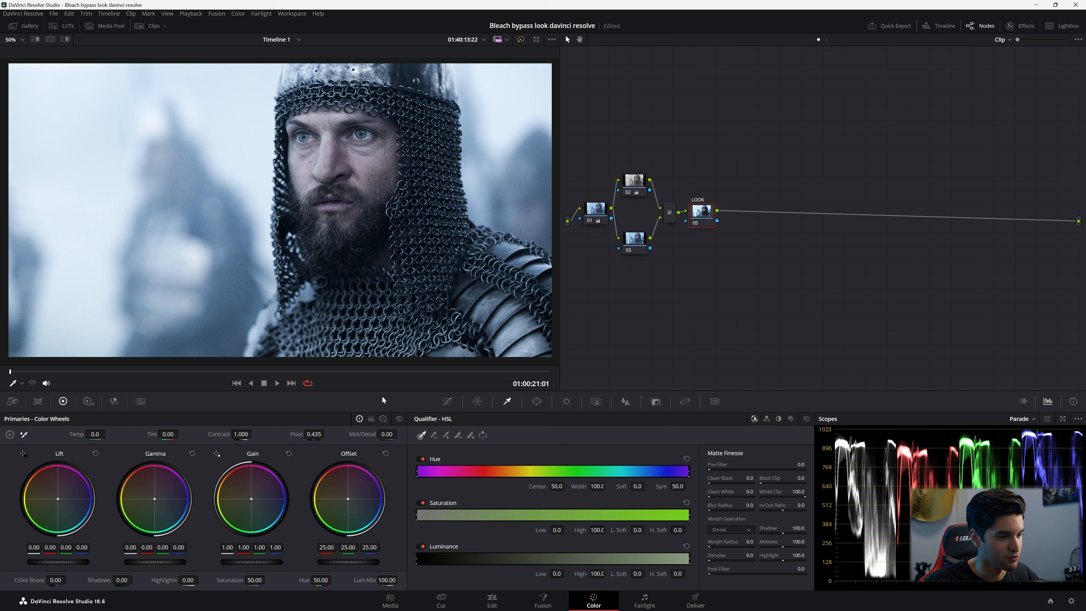
left_click(702, 215)
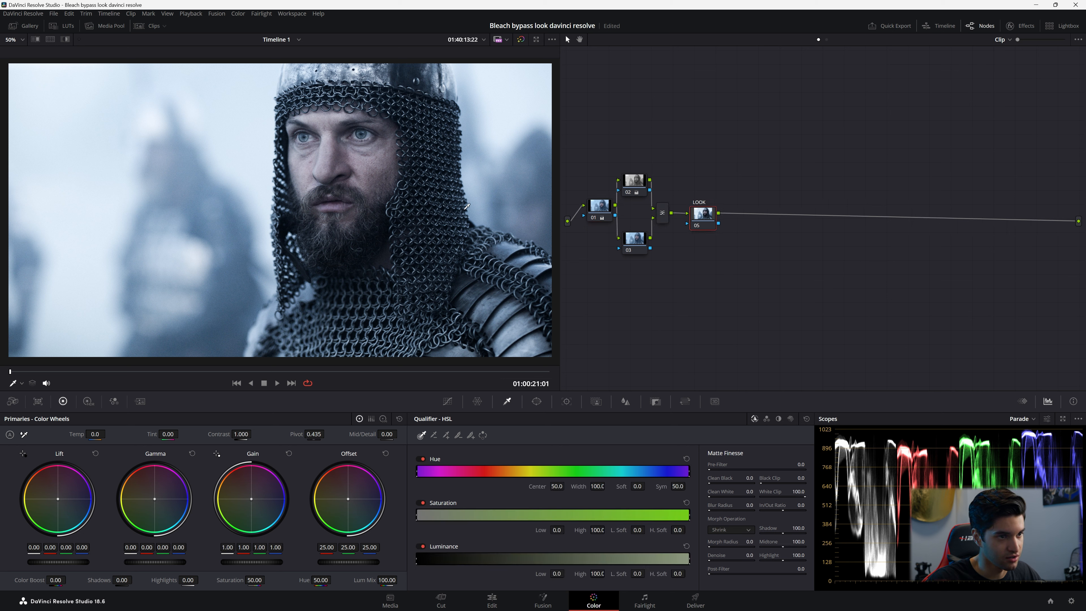
mouse_move(476, 210)
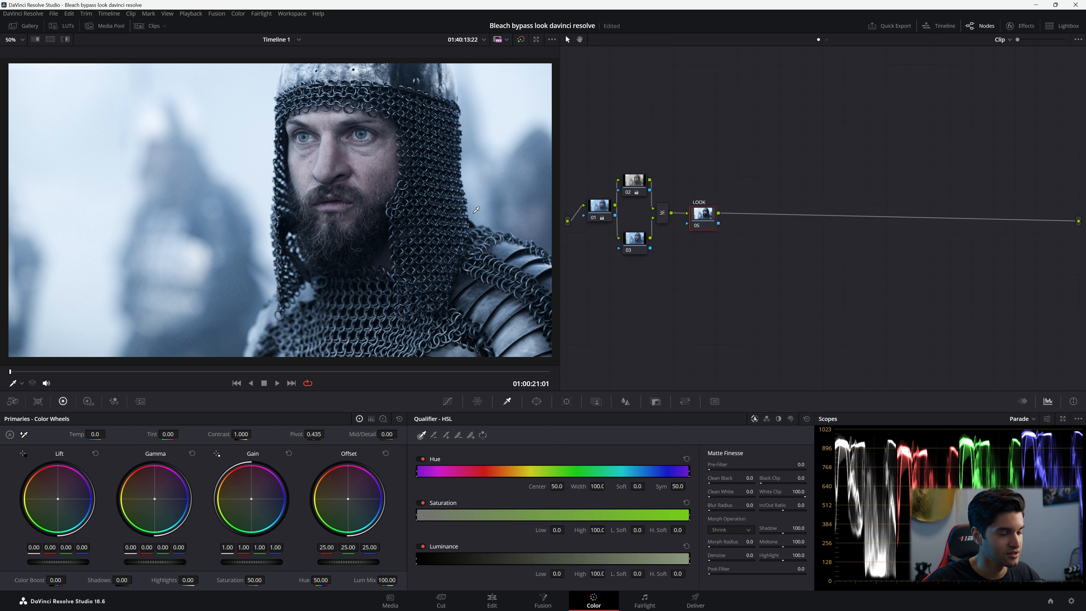
mouse_move(515, 376)
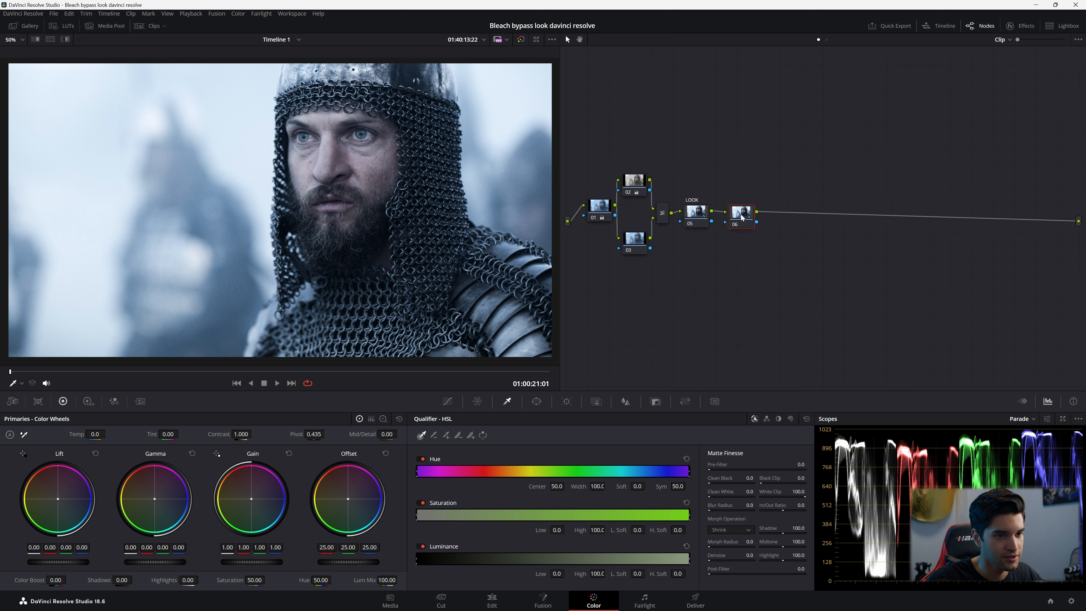
Grade node 06 in log wheels (shadows -3.50, highlights 15), label it HIGHSH and node 01 PRI.
left_click(741, 211)
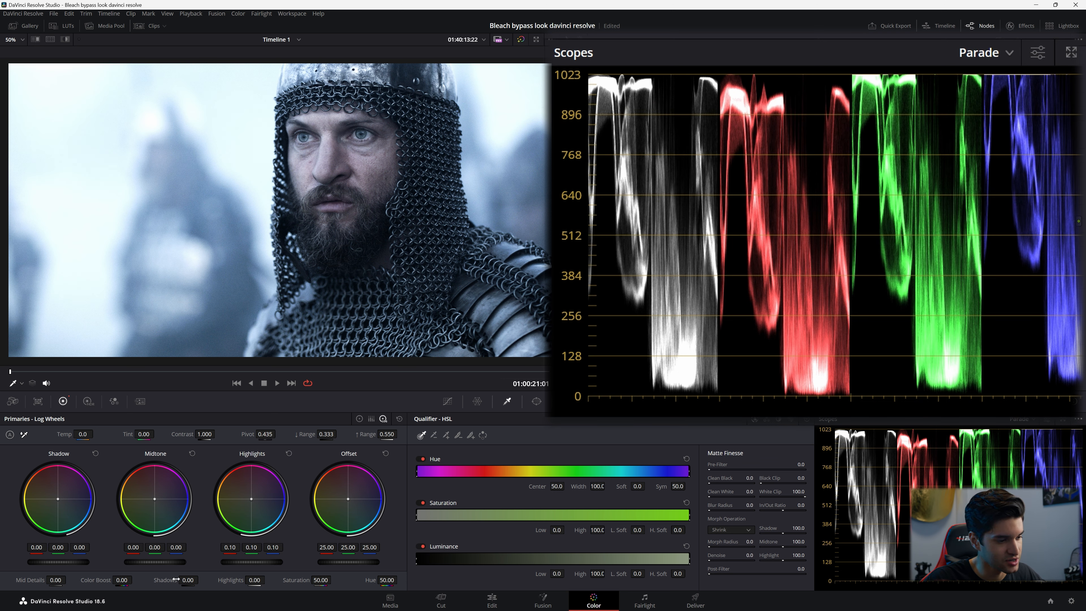
left_click(979, 26)
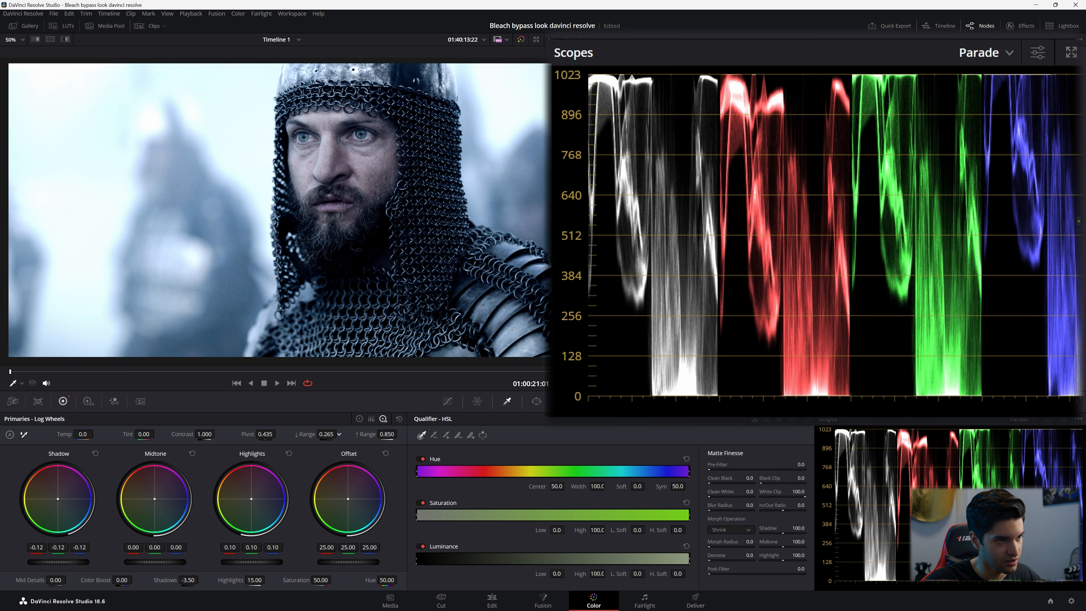
left_click(325, 435)
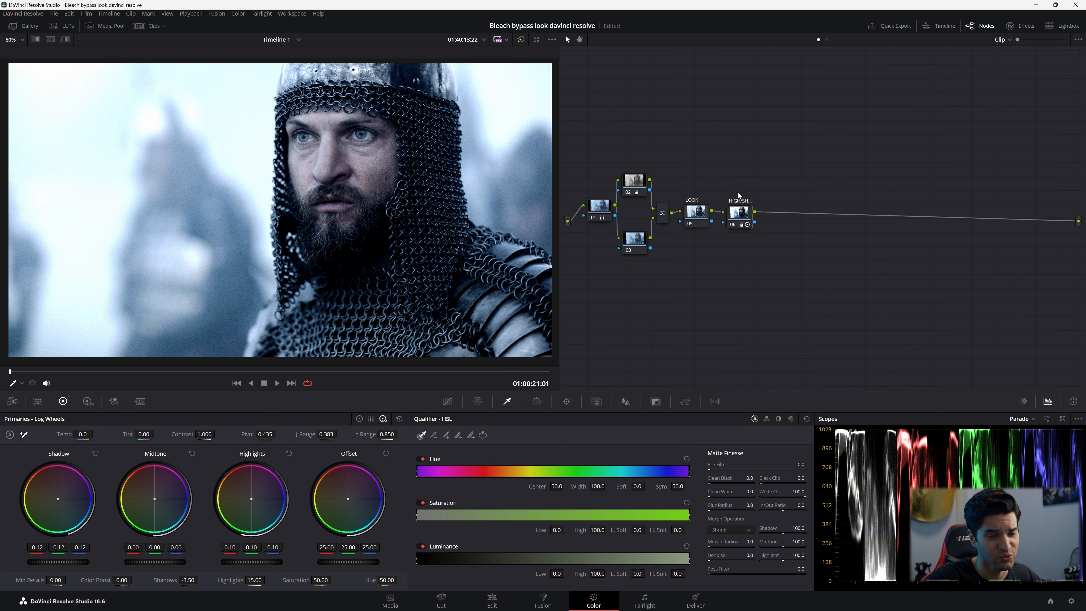
mouse_move(735, 196)
type("PR")
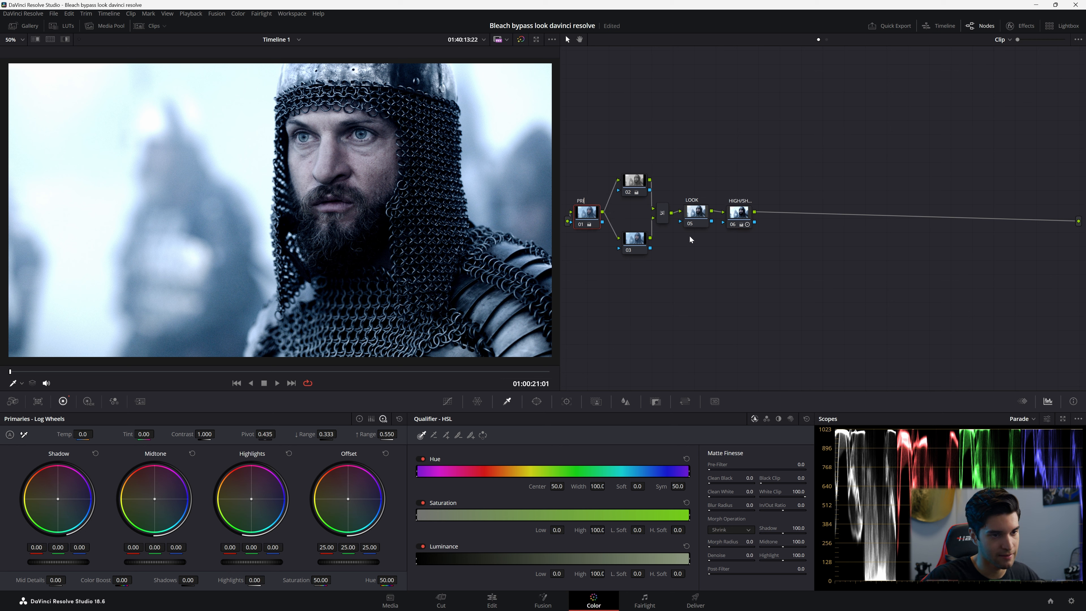
left_click(697, 211)
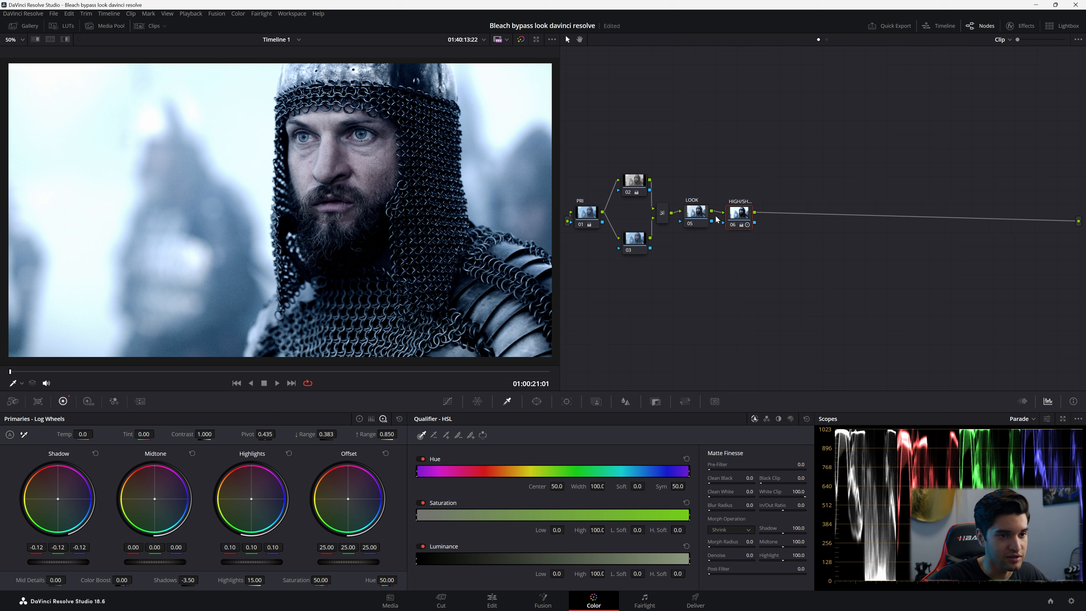
Add node 07 sharpening at blur radius 0.45 and start labelling it SHARP.
left_click(741, 211)
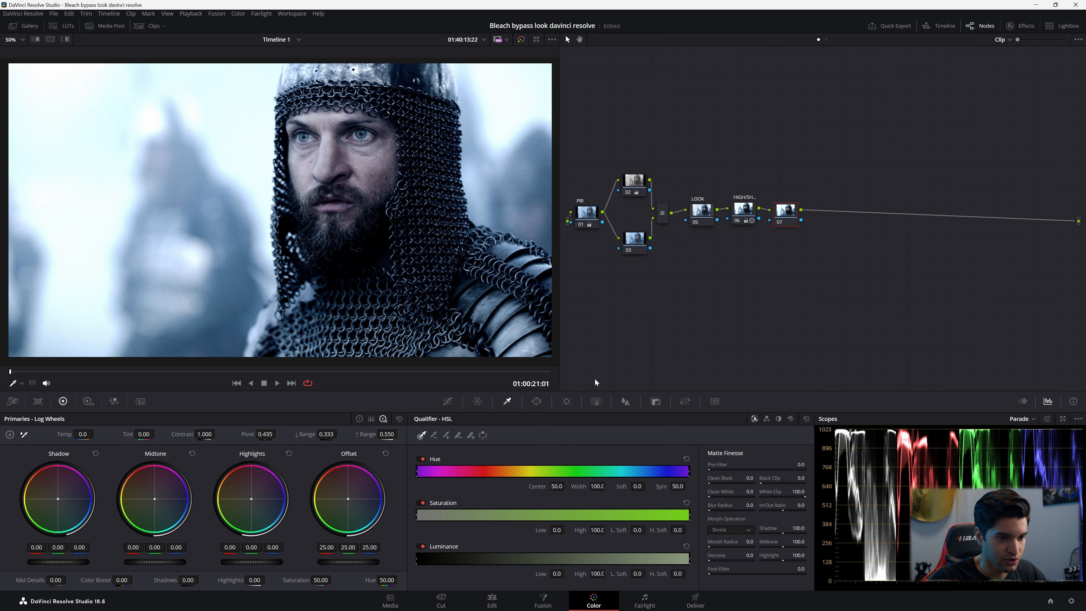
mouse_move(627, 408)
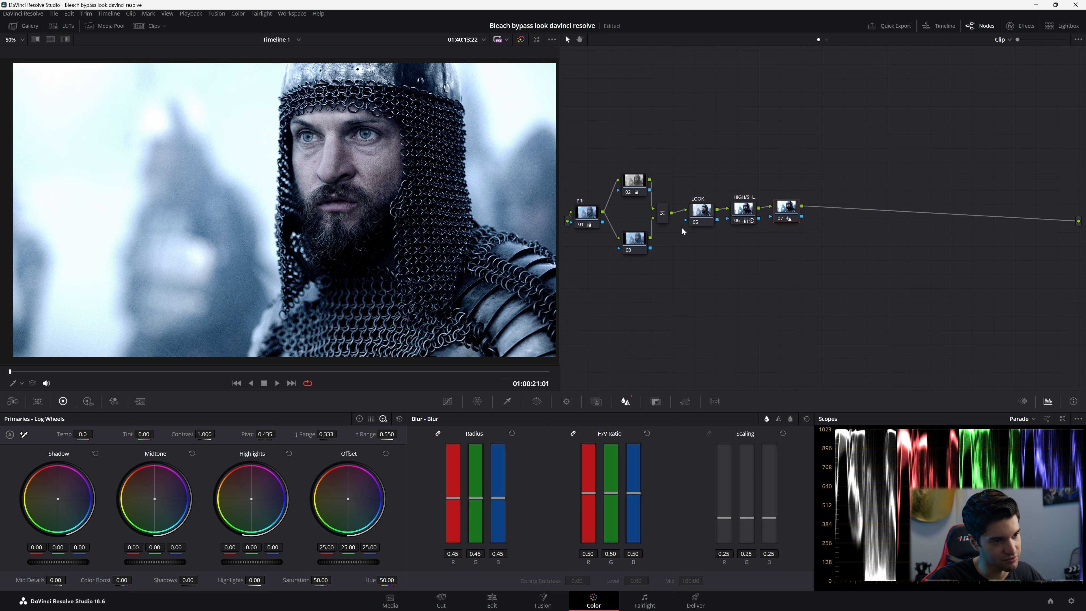
mouse_move(651, 242)
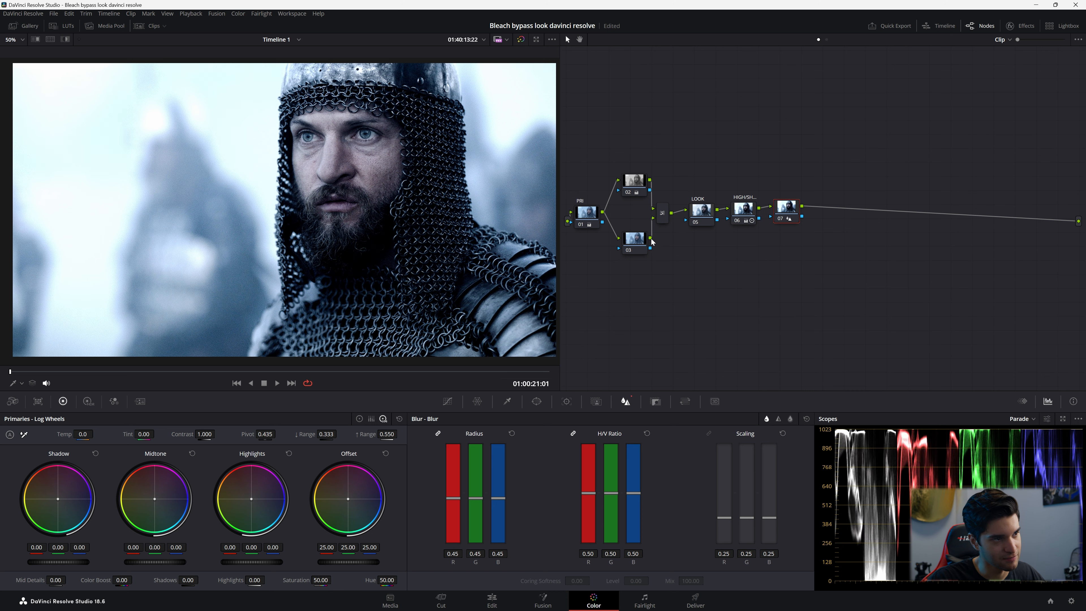
right_click(785, 212)
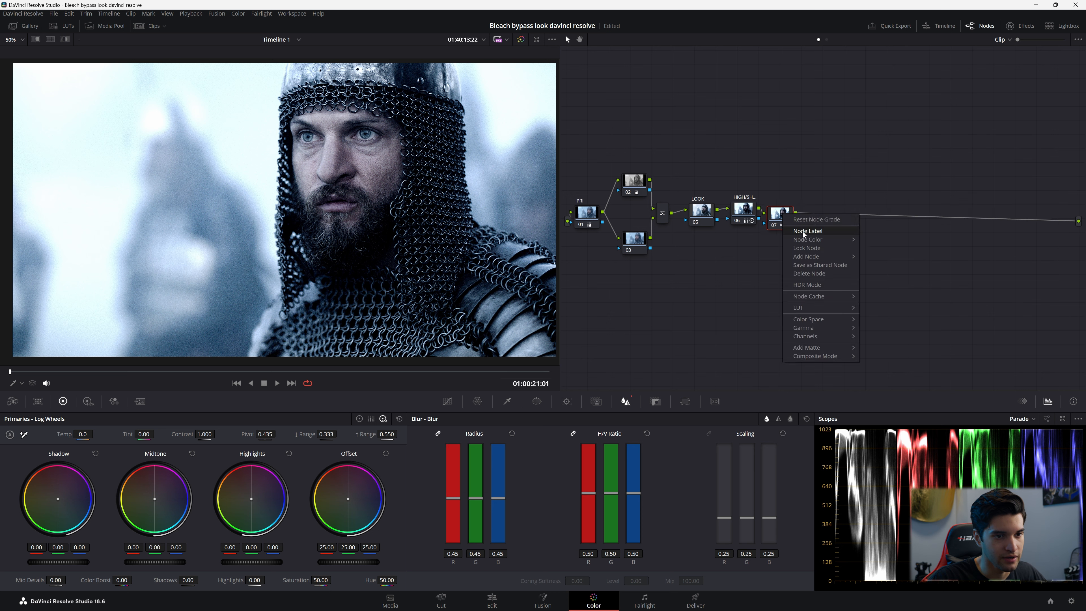
left_click(807, 231)
type("SHARP")
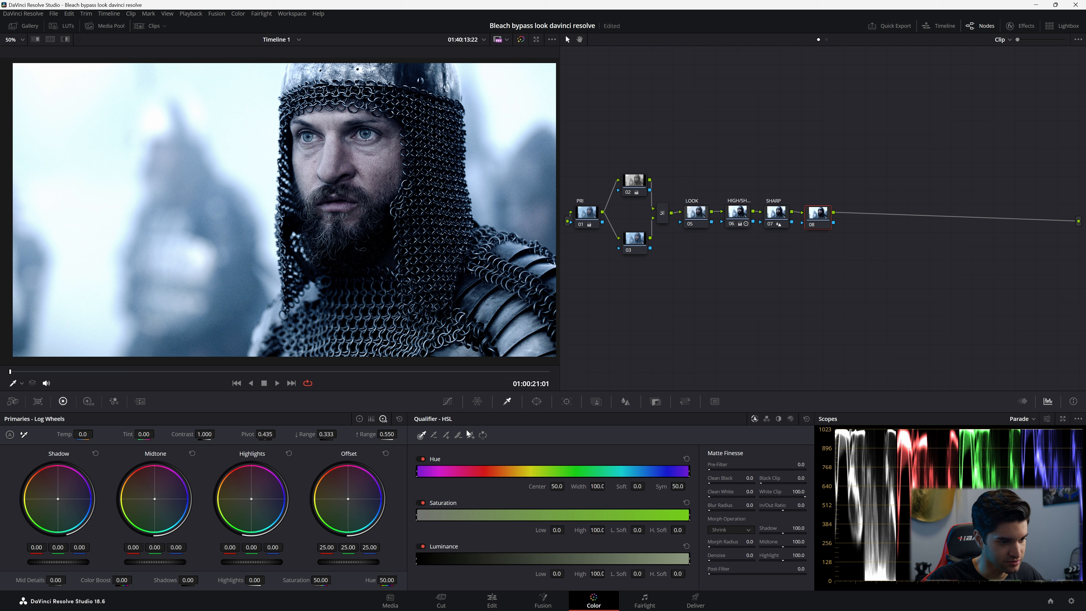
mouse_move(567, 401)
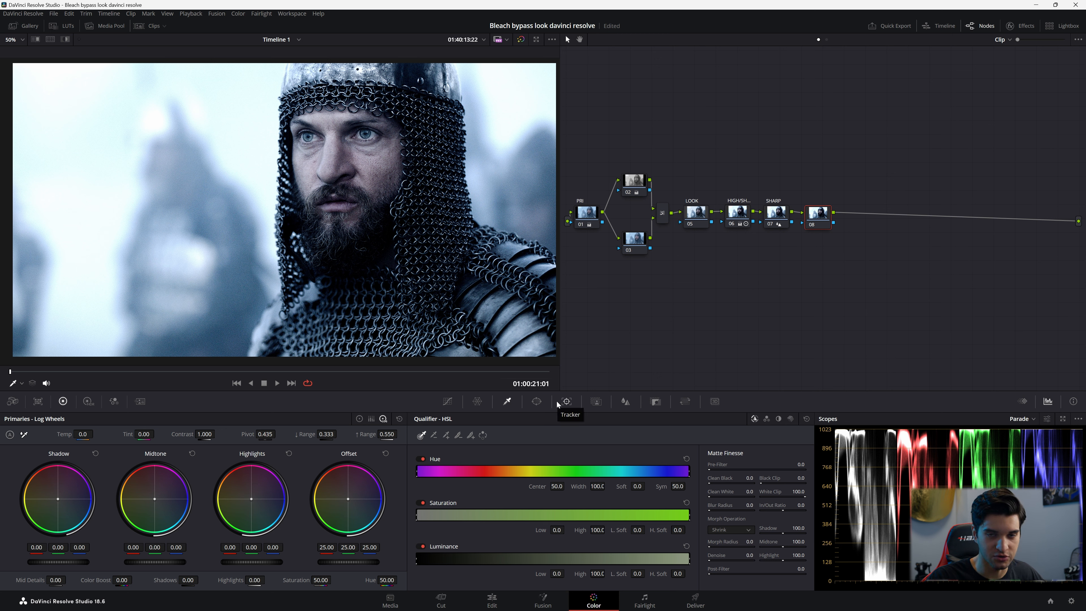
mouse_move(483, 436)
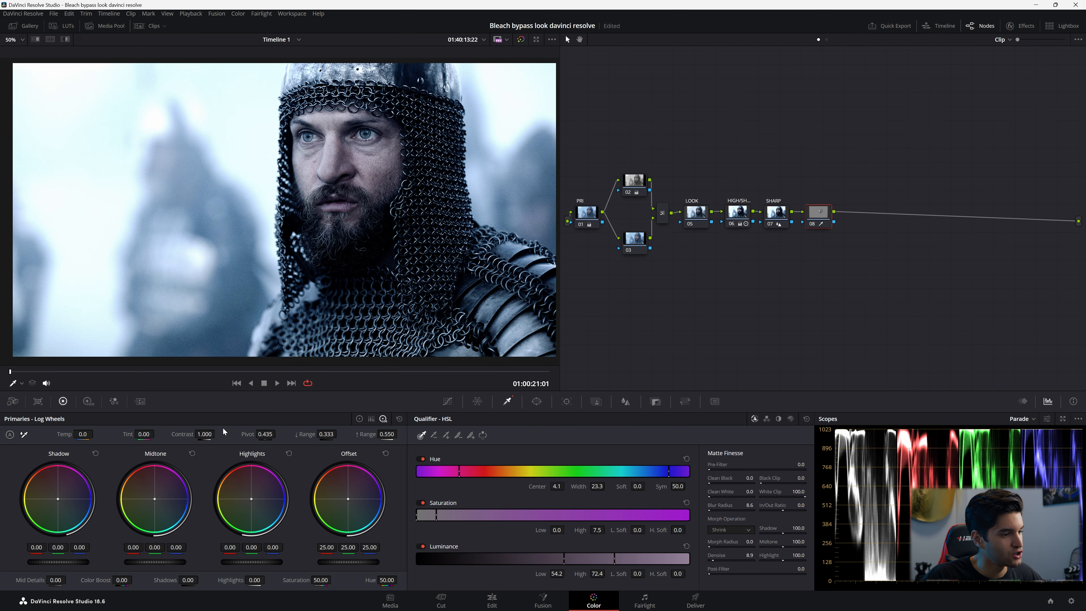
Warm the gamma slightly on node 08's qualified bright, low-saturation tones.
left_click(358, 419)
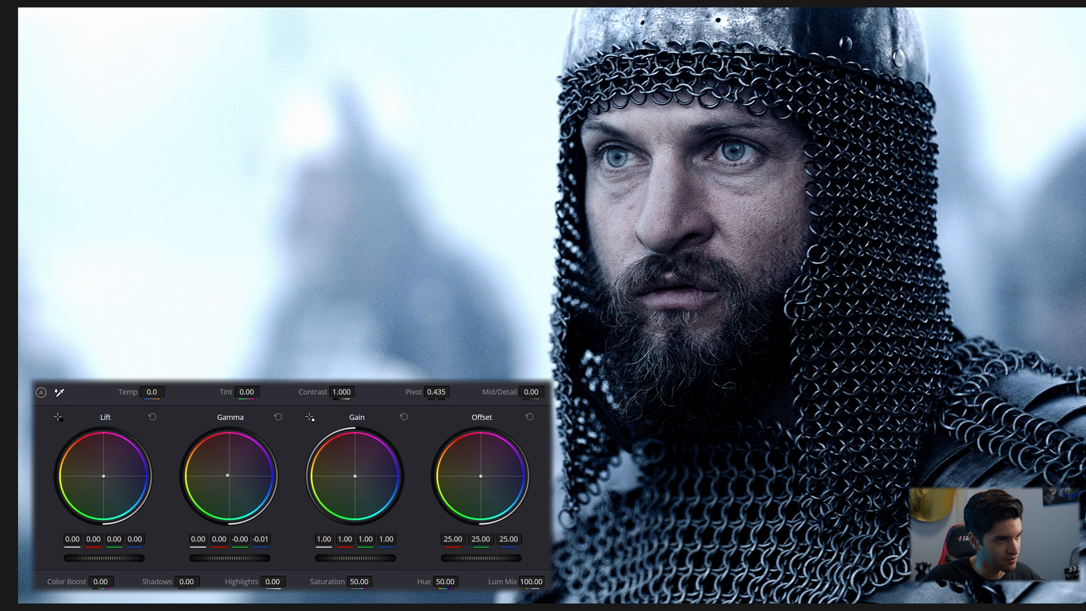
left_click_drag(228, 476, 228, 473)
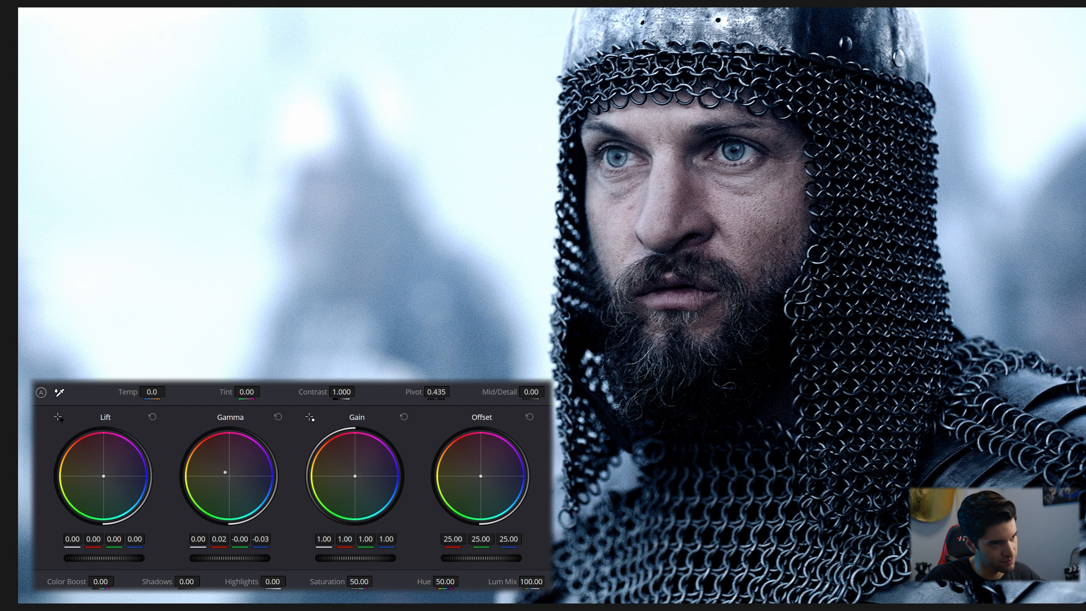
mouse_move(241, 487)
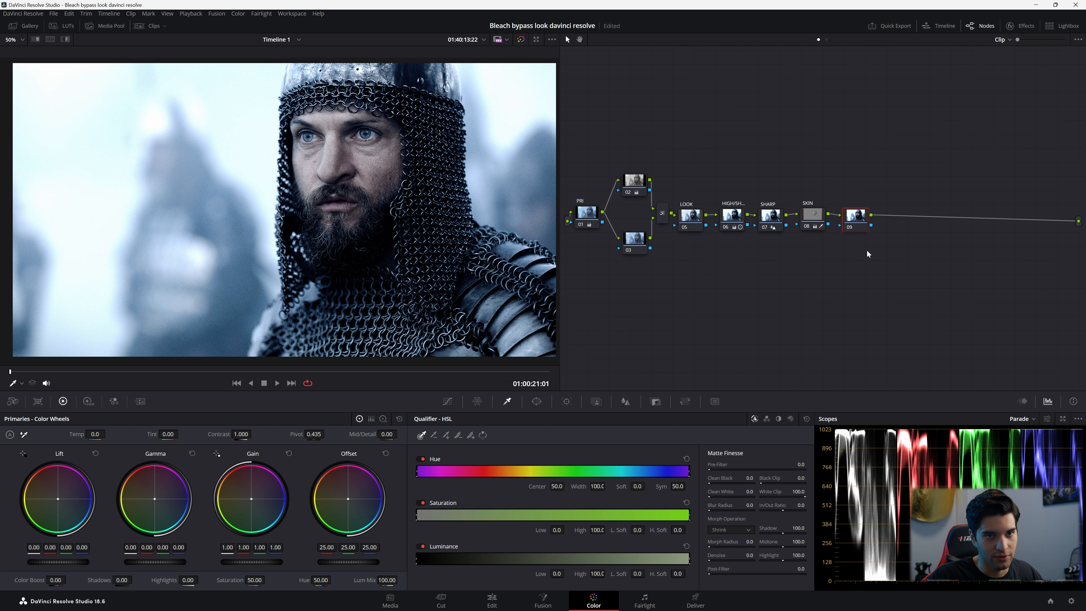
Apply Glow to node 09 with shine threshold 0.936 and spread 0.073.
left_click(855, 216)
type("glow")
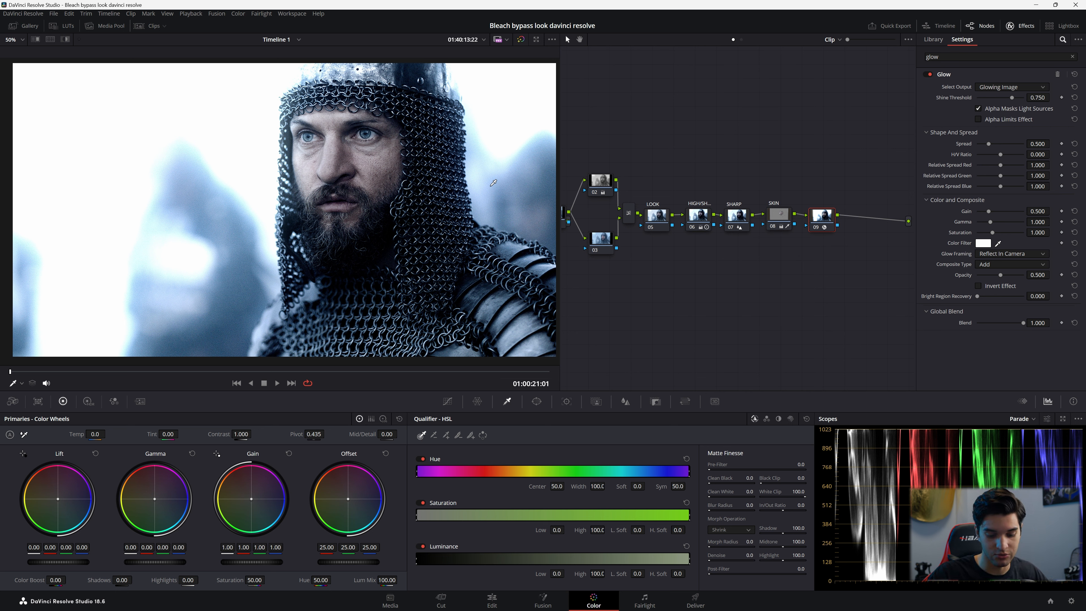
left_click_drag(1037, 98, 1032, 98)
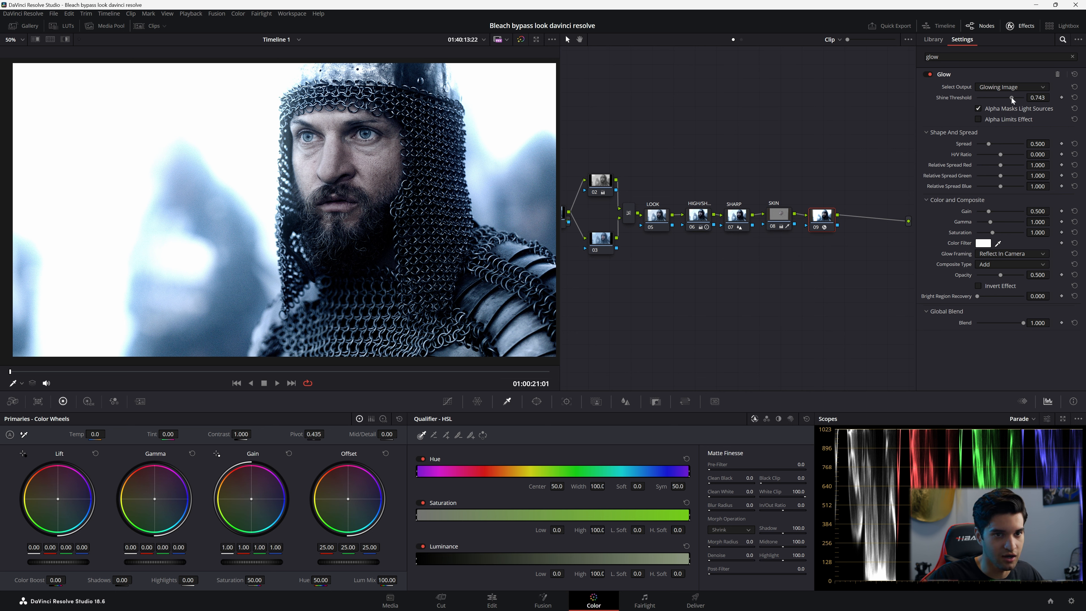
left_click_drag(1005, 97, 1039, 97)
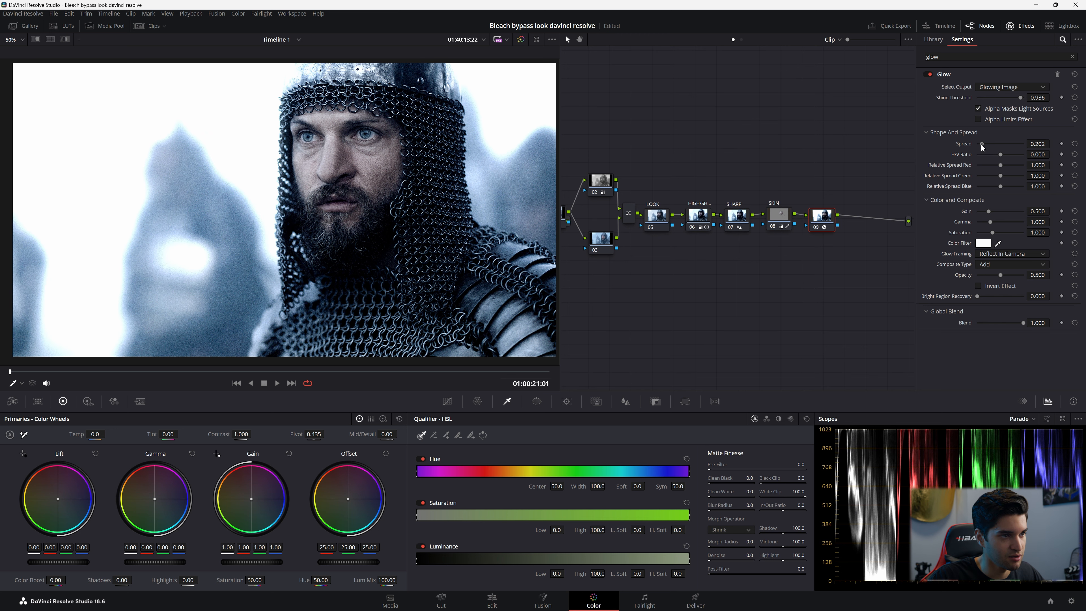
left_click_drag(982, 147, 970, 148)
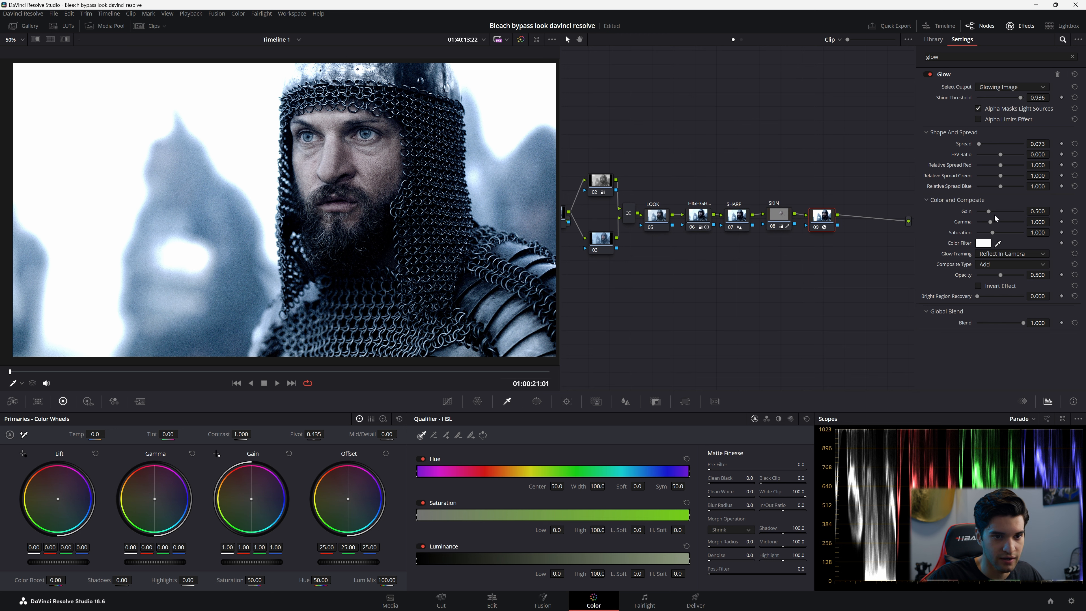
Keep green spread neutral, boost blue spread to 1.45, set global blend 0.08 and label the node.
left_click_drag(1000, 175, 1000, 176)
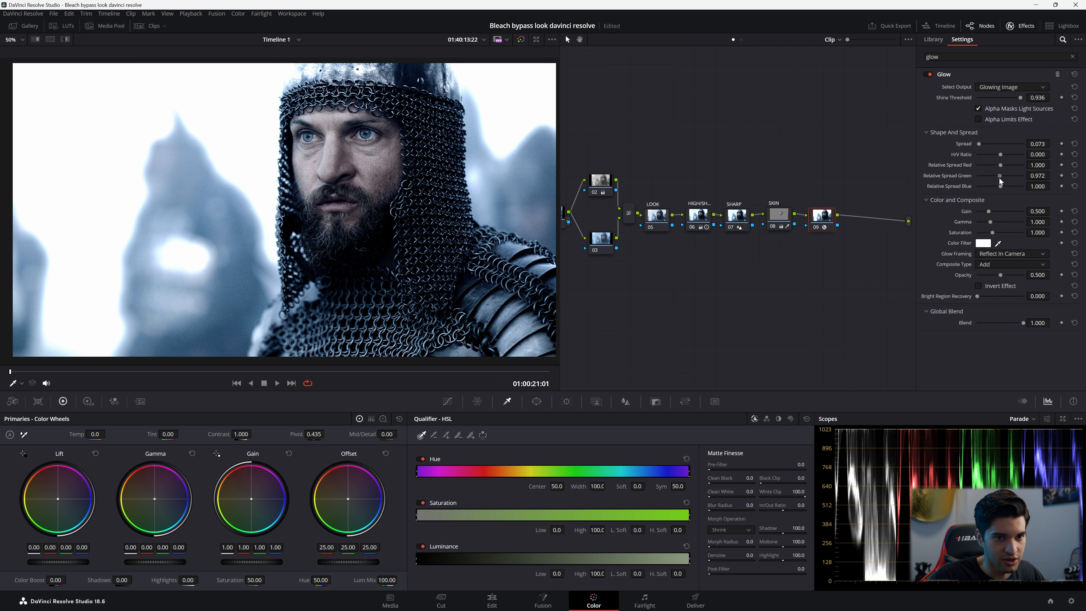
left_click_drag(1000, 176, 997, 175)
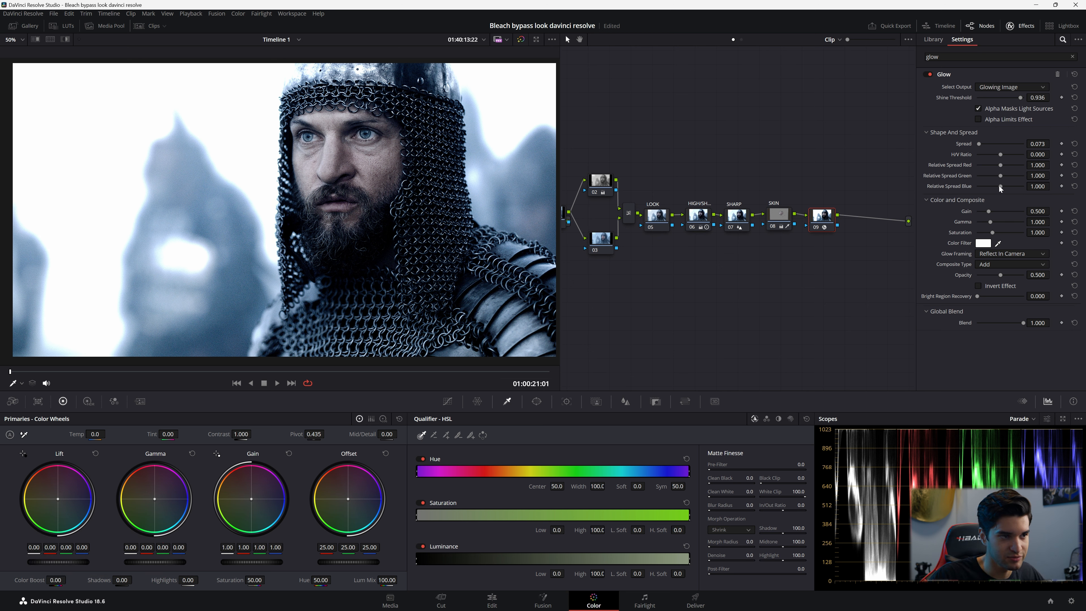
left_click_drag(1000, 185, 1012, 186)
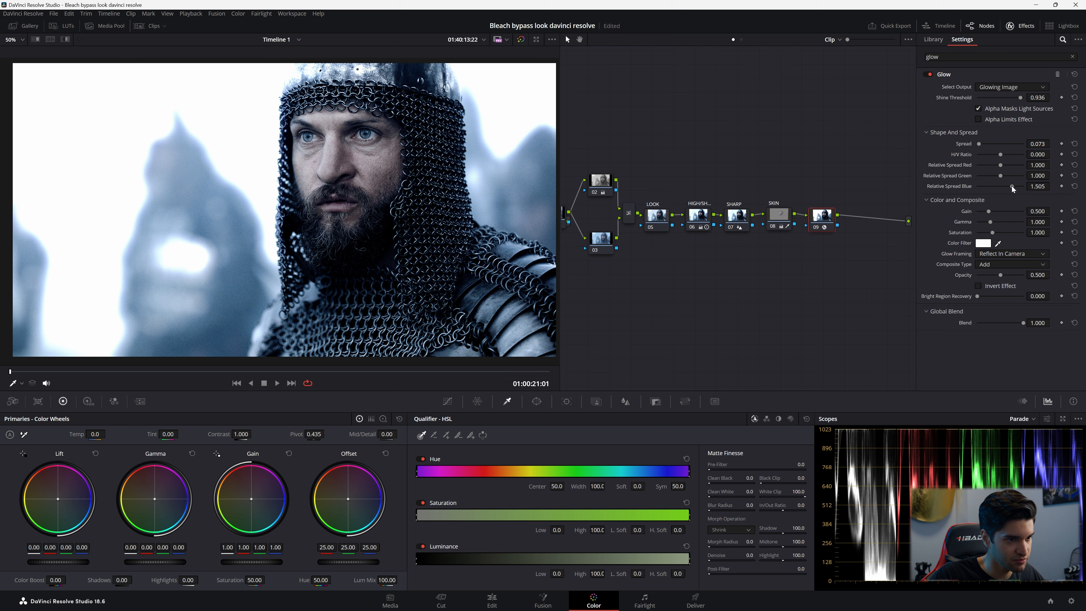
left_click_drag(1012, 187, 1009, 186)
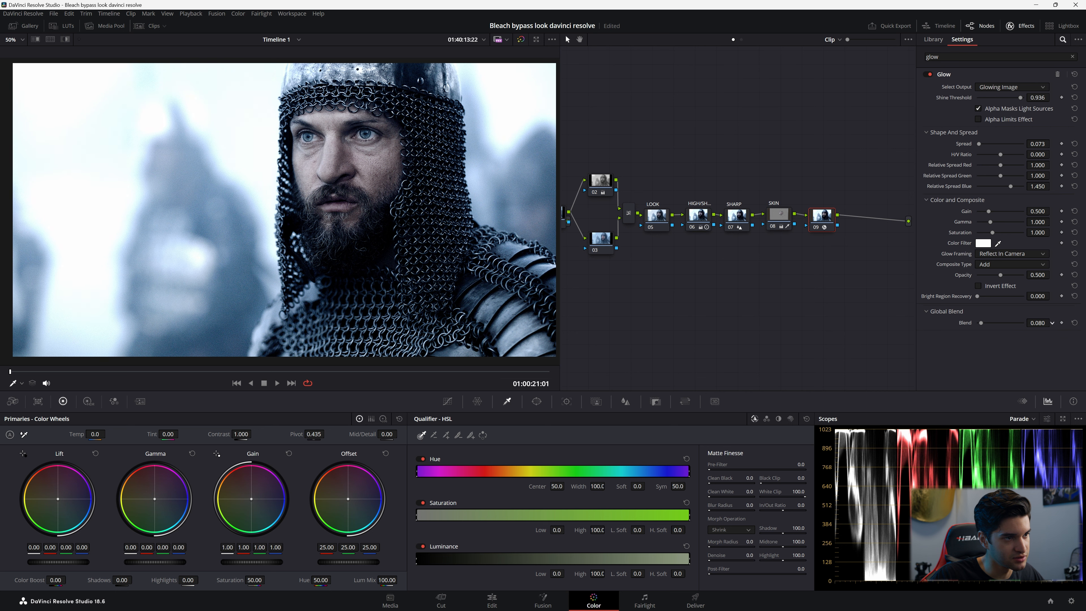
right_click(823, 215)
type("fil")
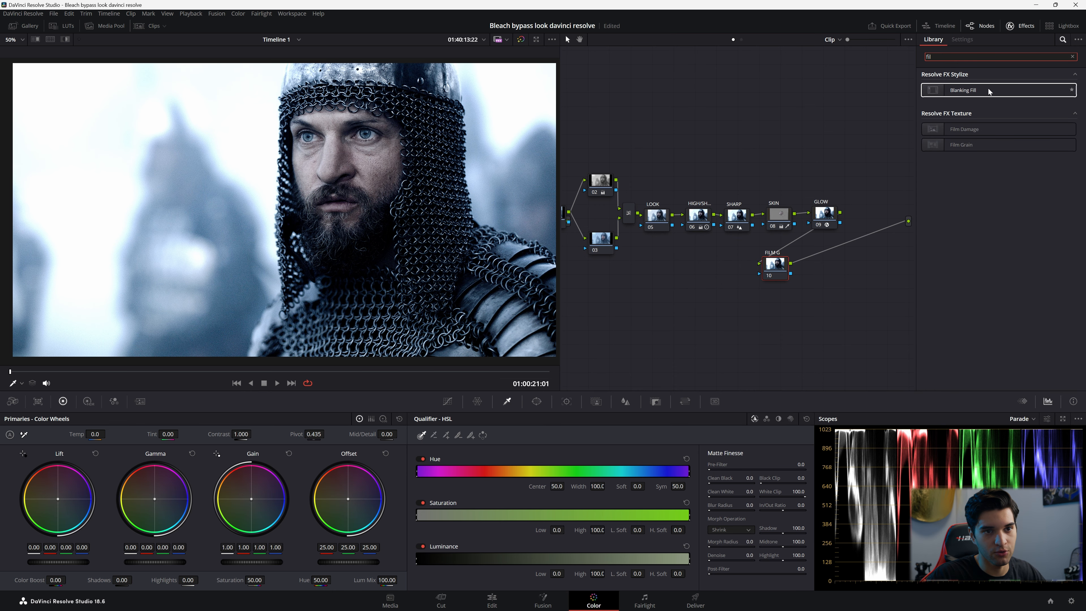
Apply Film Grain to the FILMG node with opacity near 0.8 and larger grain size.
left_click(962, 40)
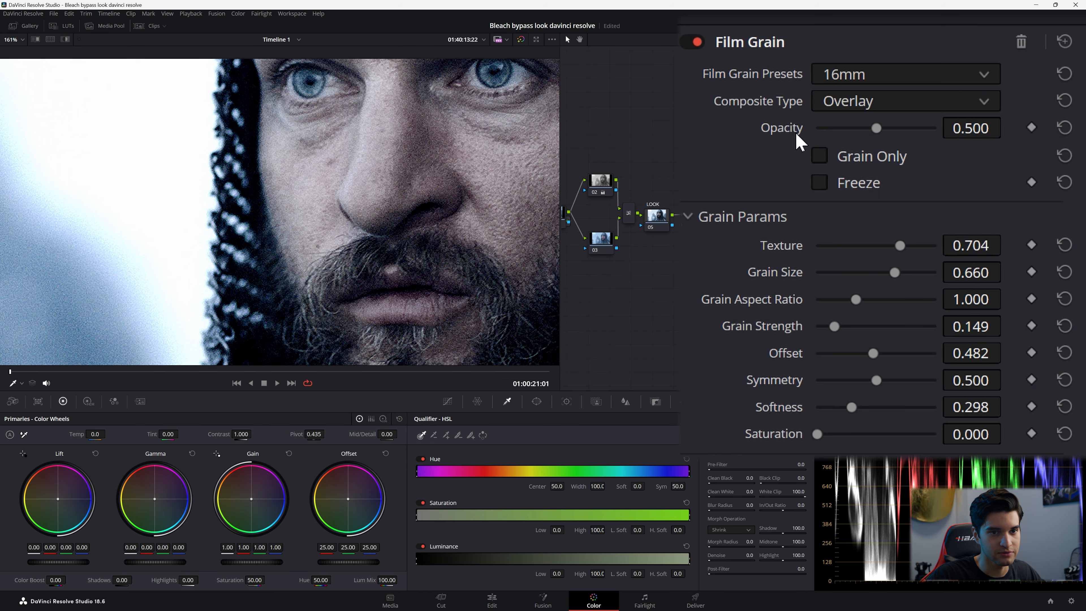
left_click_drag(877, 127, 935, 127)
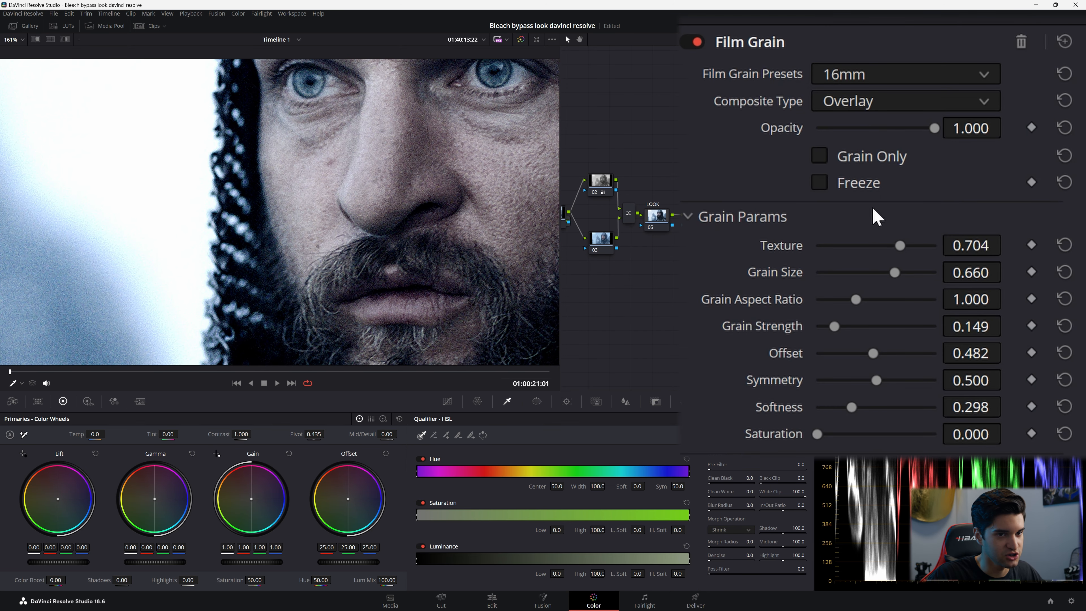
left_click_drag(894, 272, 901, 272)
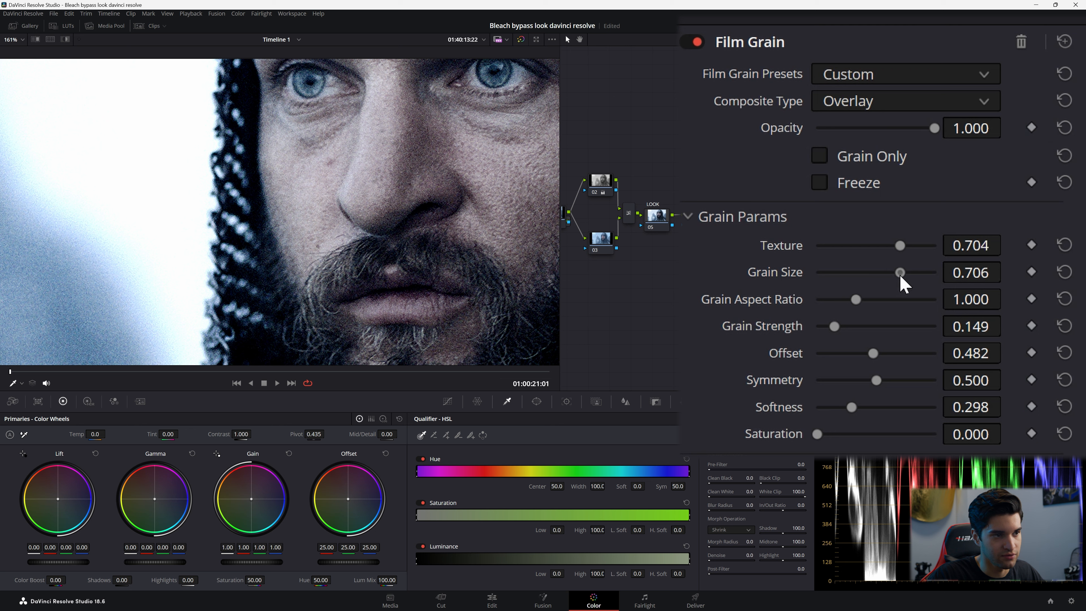
left_click_drag(900, 271, 910, 271)
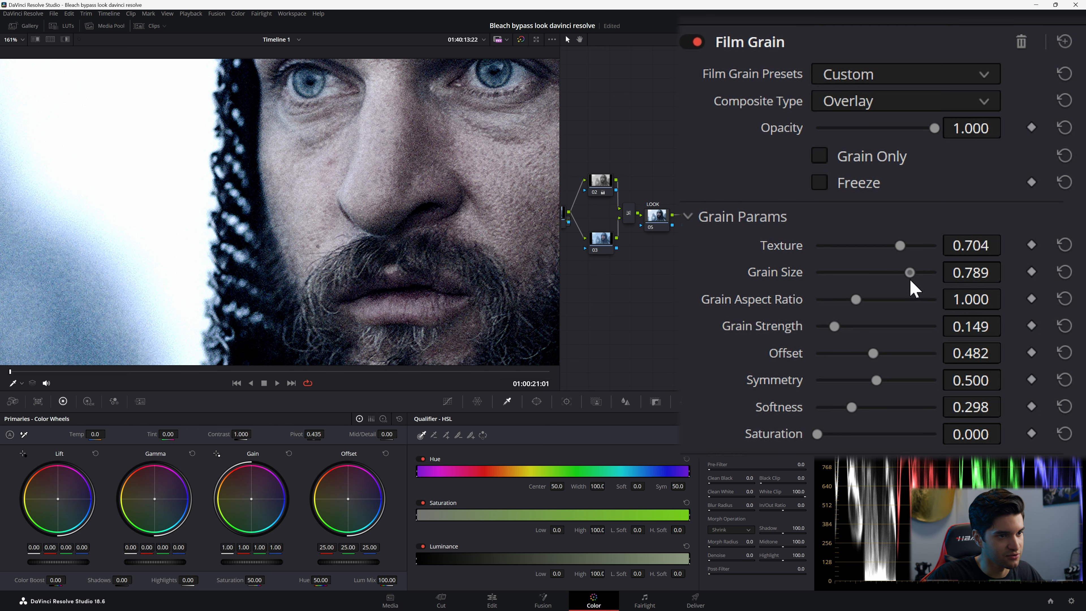
left_click_drag(952, 128, 922, 128)
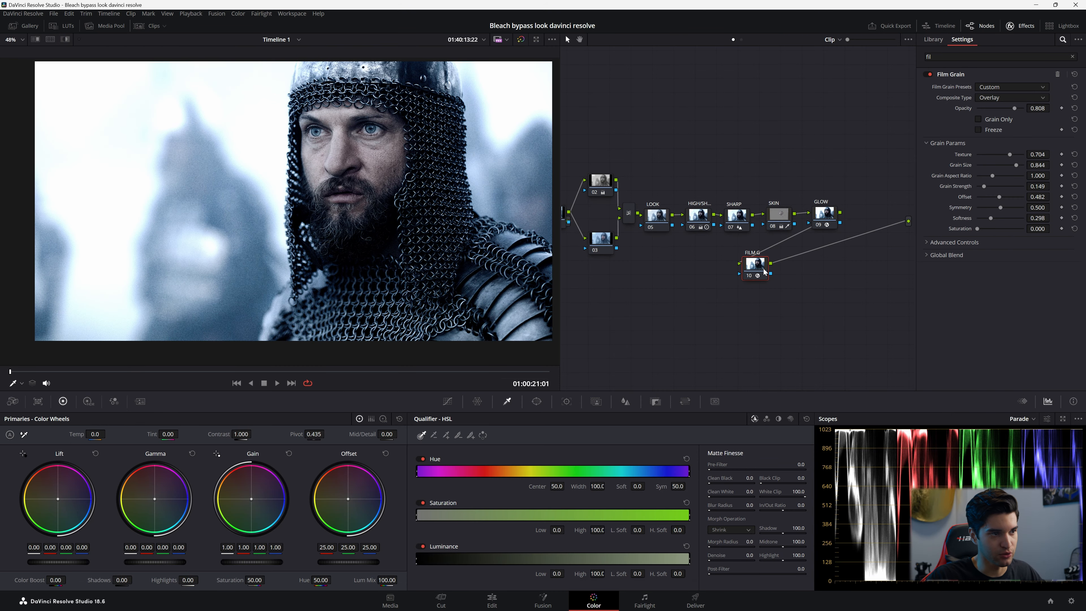
mouse_move(759, 267)
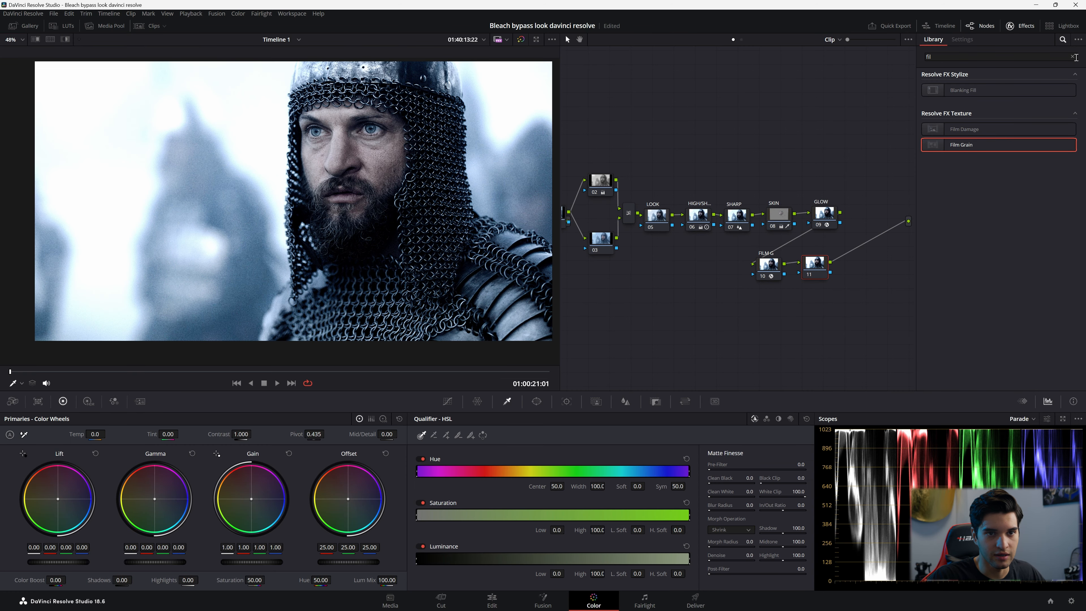
Apply Vignette to node 11 at size 1.0 with global blend 0.527.
type("v")
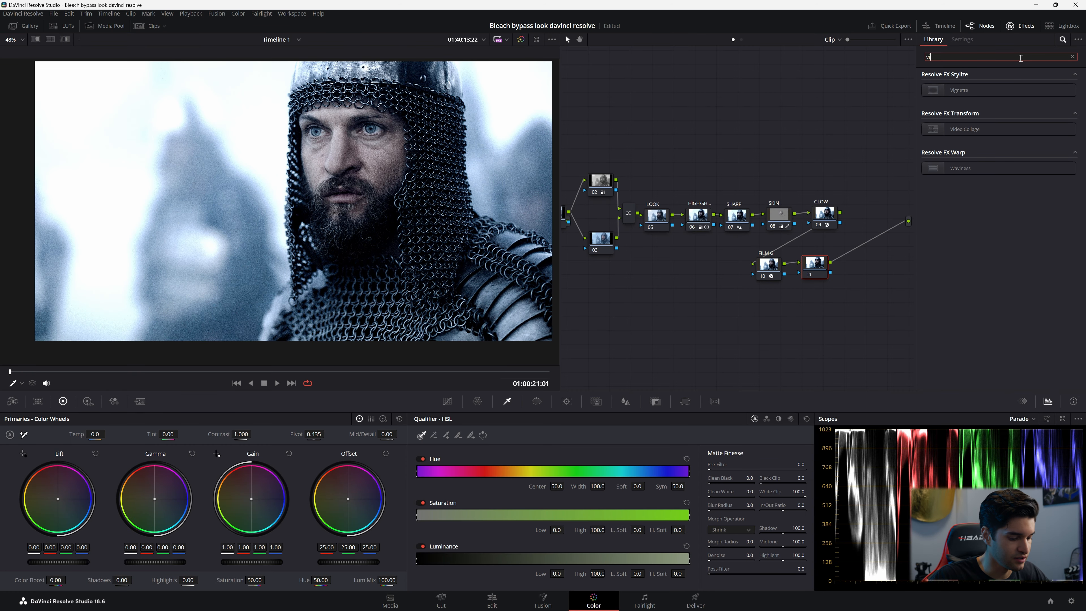
type("ig")
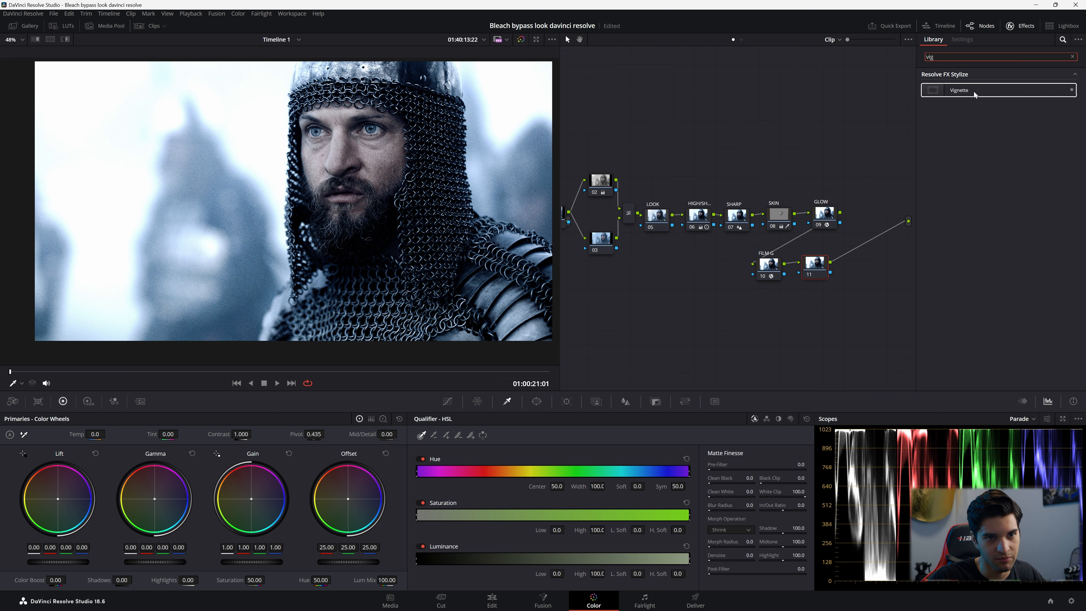
double_click(959, 90)
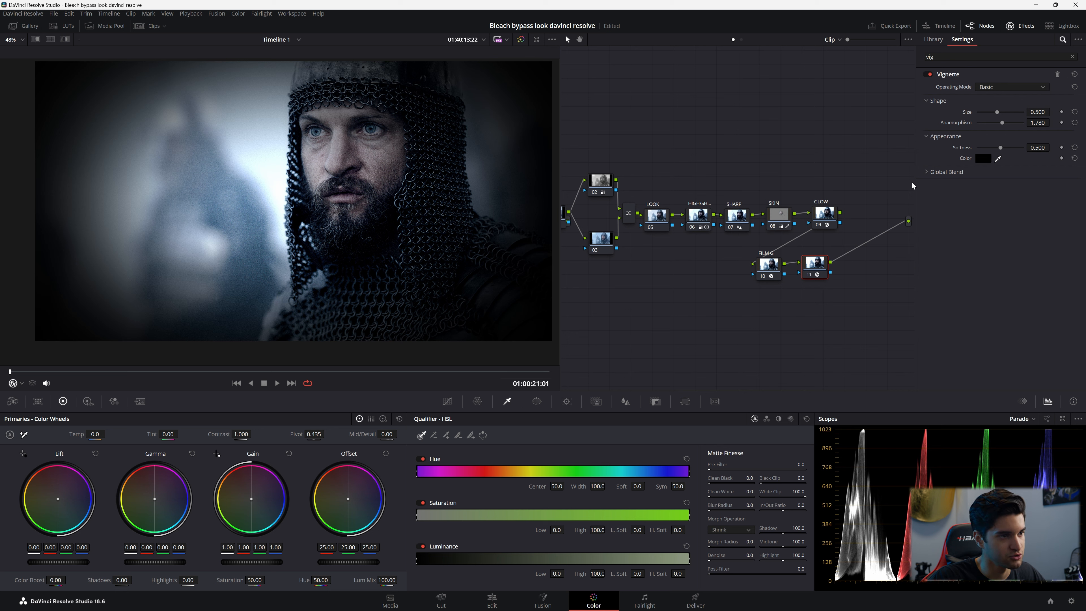
left_click_drag(998, 112, 1023, 111)
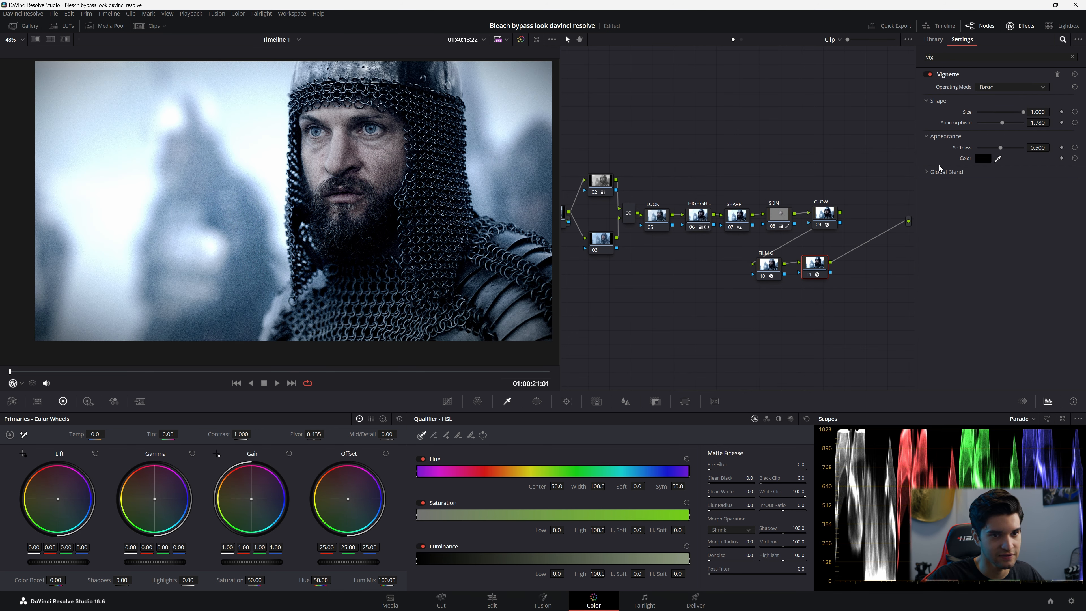
left_click(926, 171)
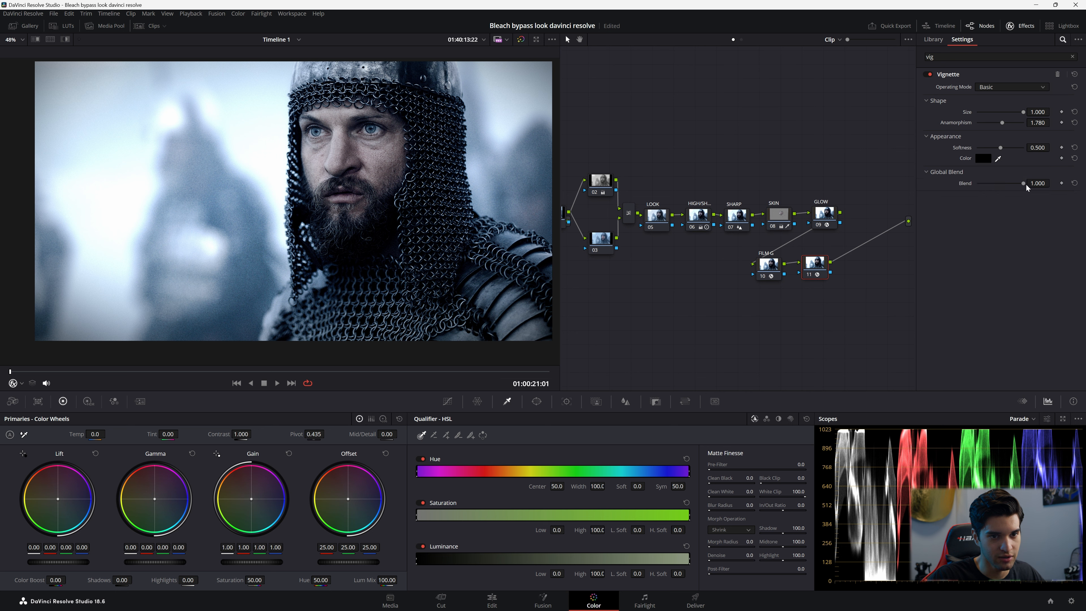
left_click_drag(1024, 182, 980, 182)
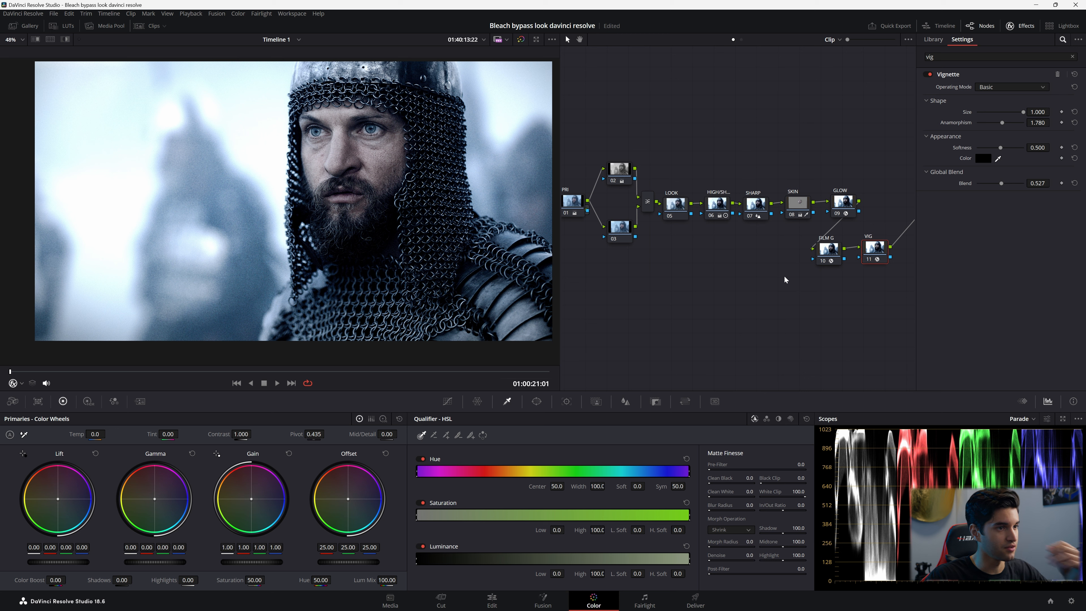
Add node 12 after VIG and warm its log-wheel shadows (0.06, -0.01, -0.12).
left_click(933, 39)
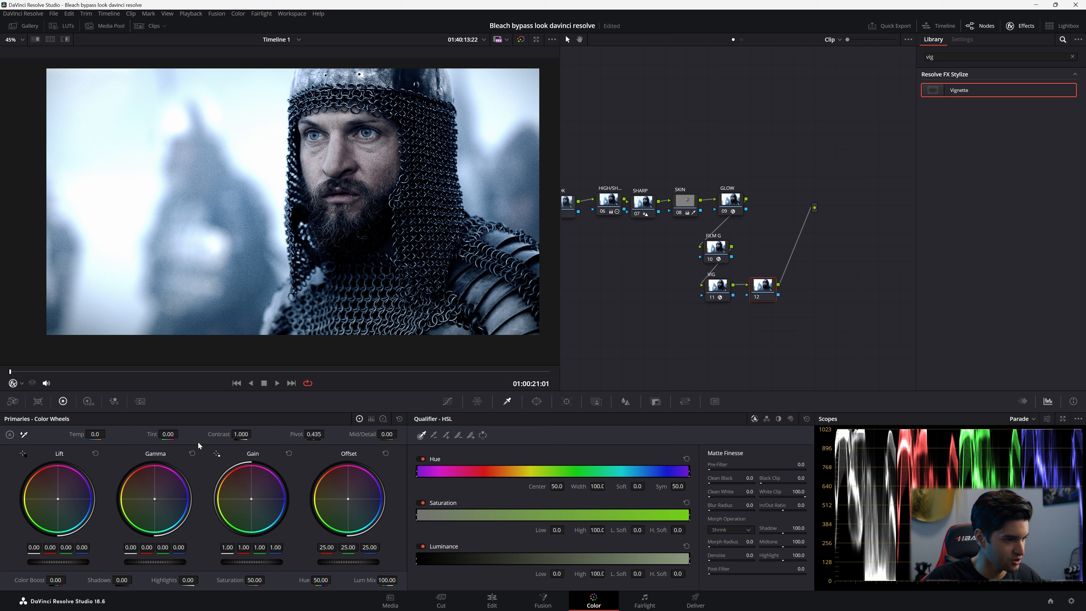
left_click(383, 418)
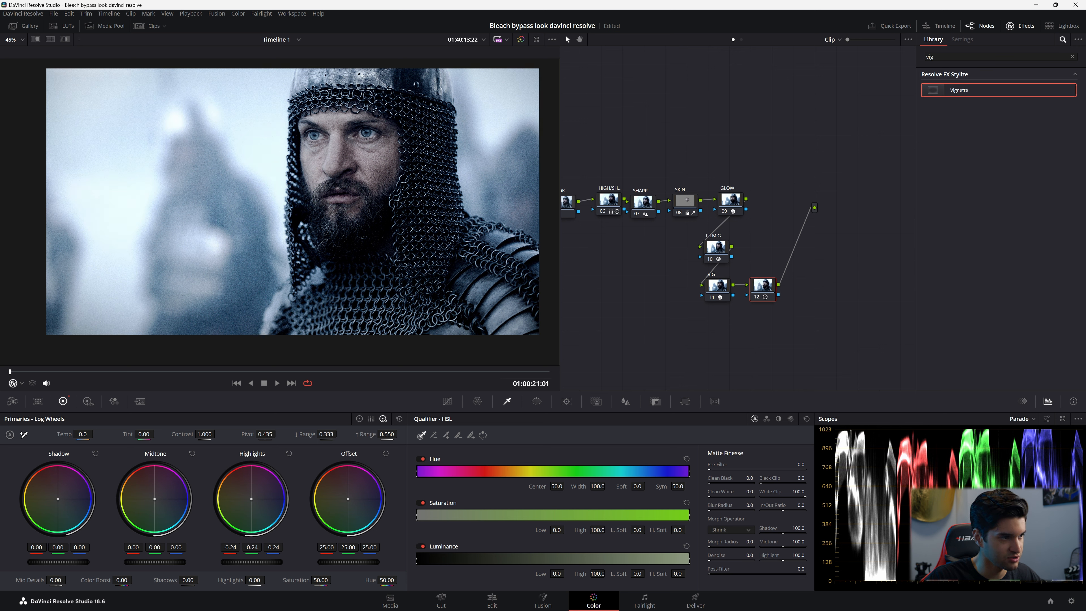
left_click_drag(252, 554, 260, 556)
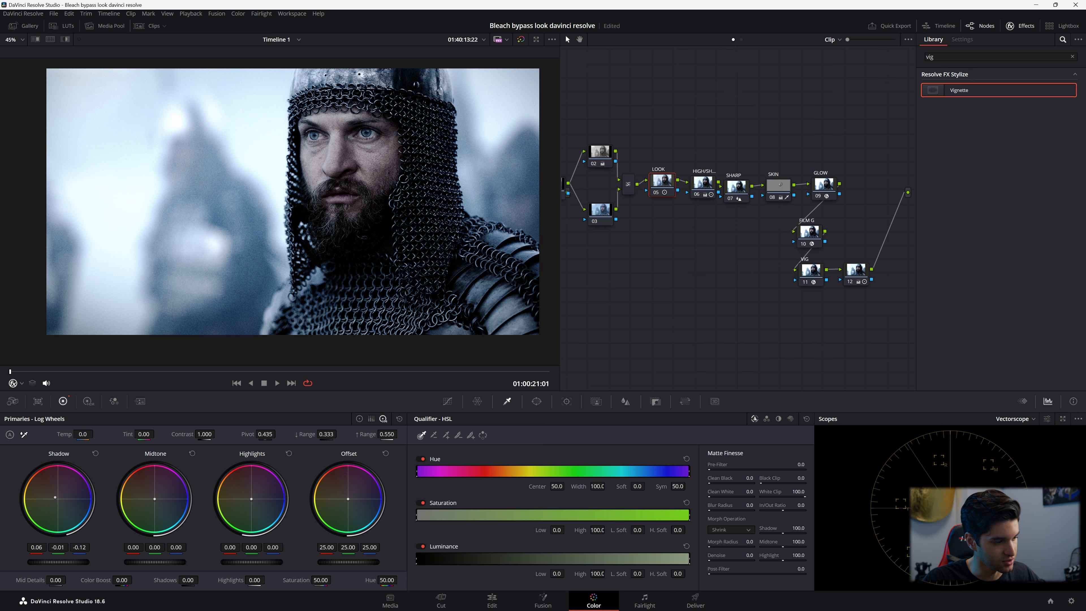
Check the grade on a later knight shot, then return to the Edit page.
left_click(277, 382)
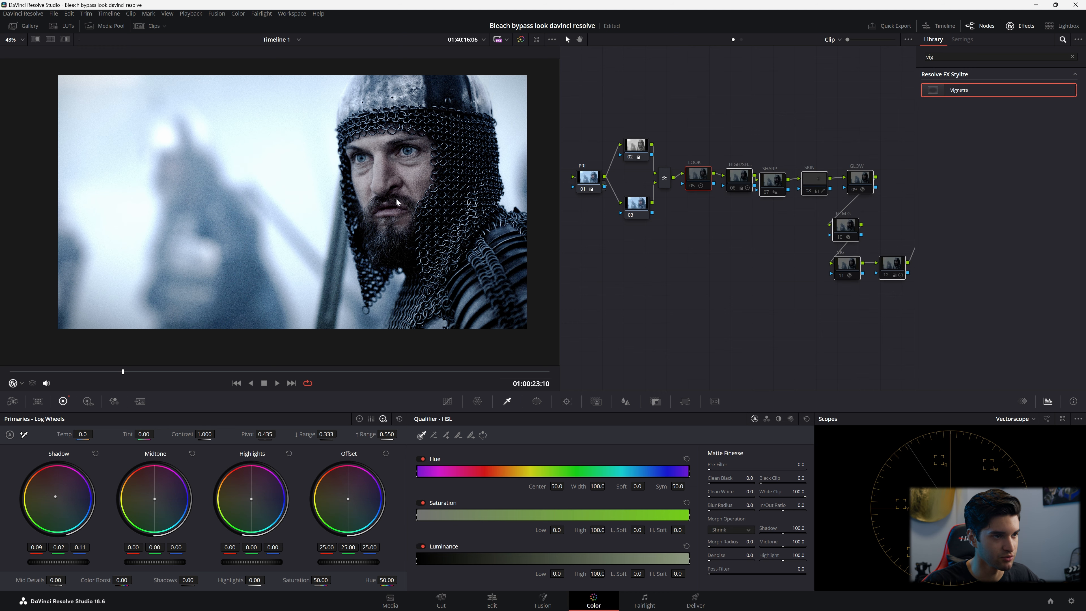
left_click(491, 601)
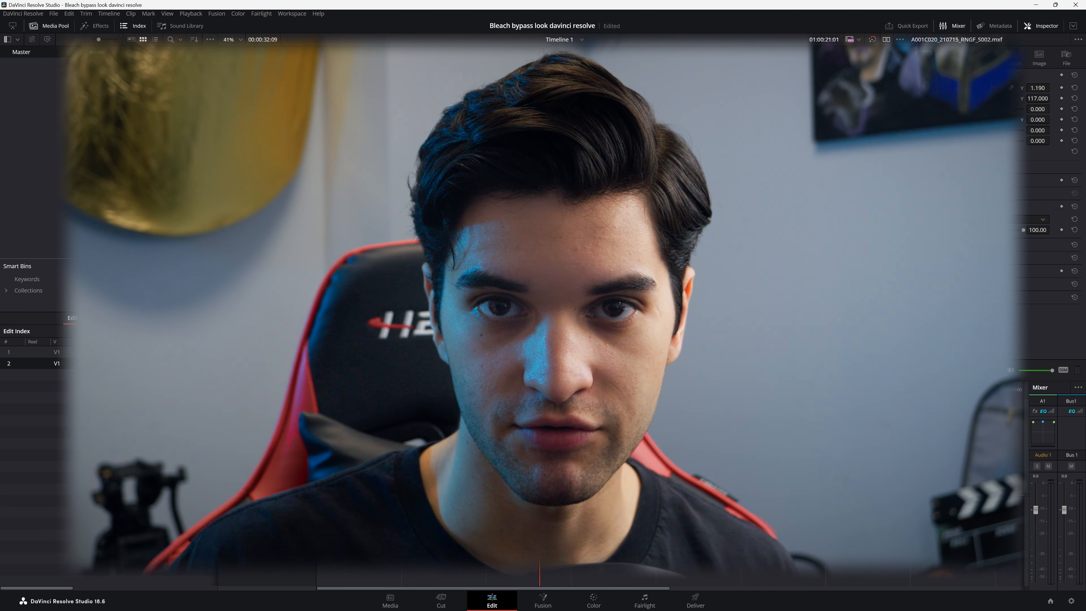